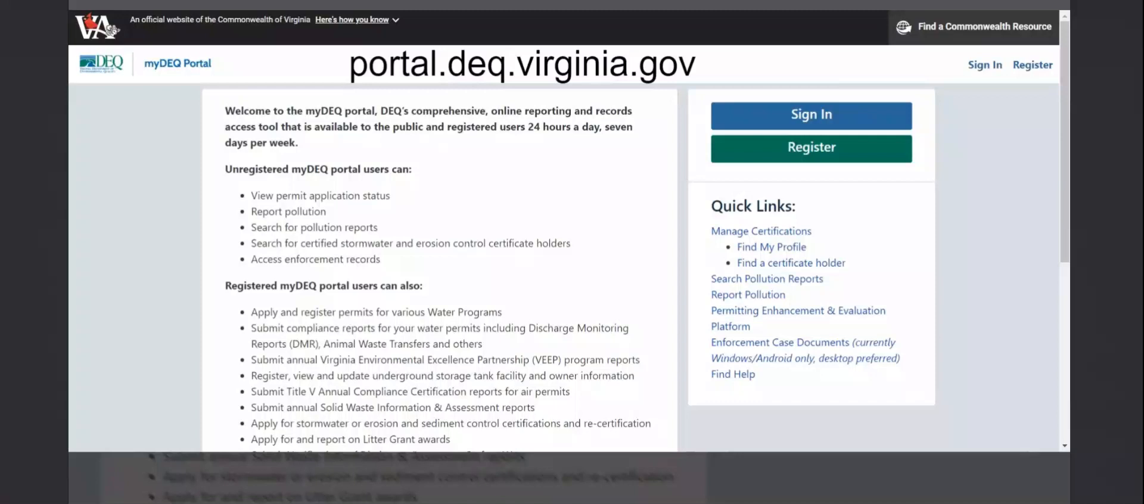
mouse_move(609, 76)
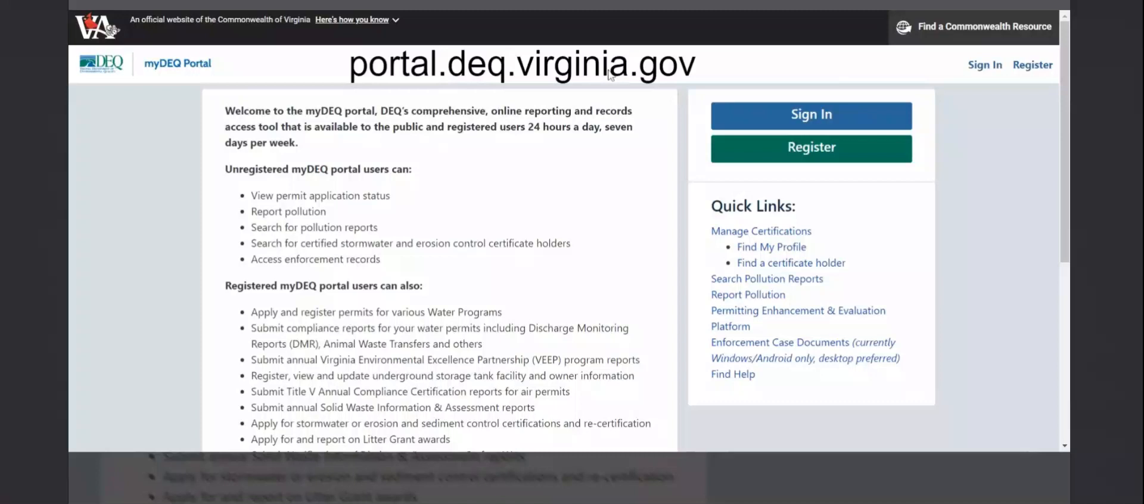
mouse_move(779, 80)
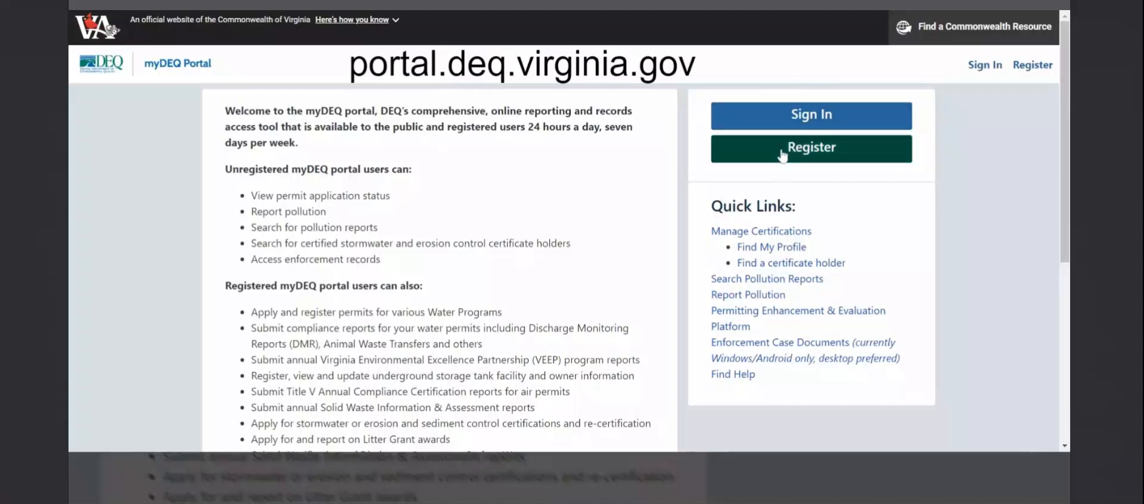
Review the Create a new account form down to the password rules and confirmation fields
click(810, 147)
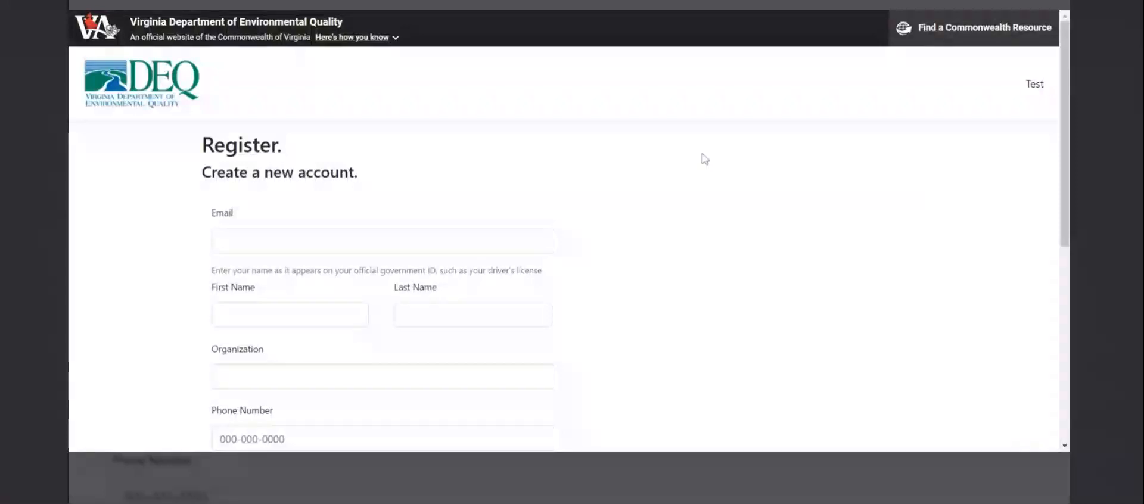
scroll(down, 3)
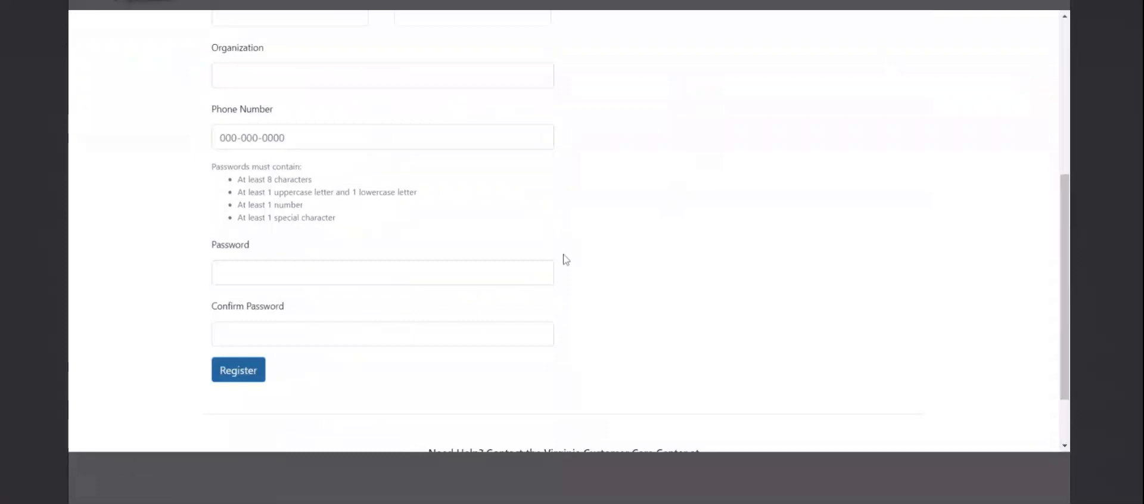
scroll(down, 3)
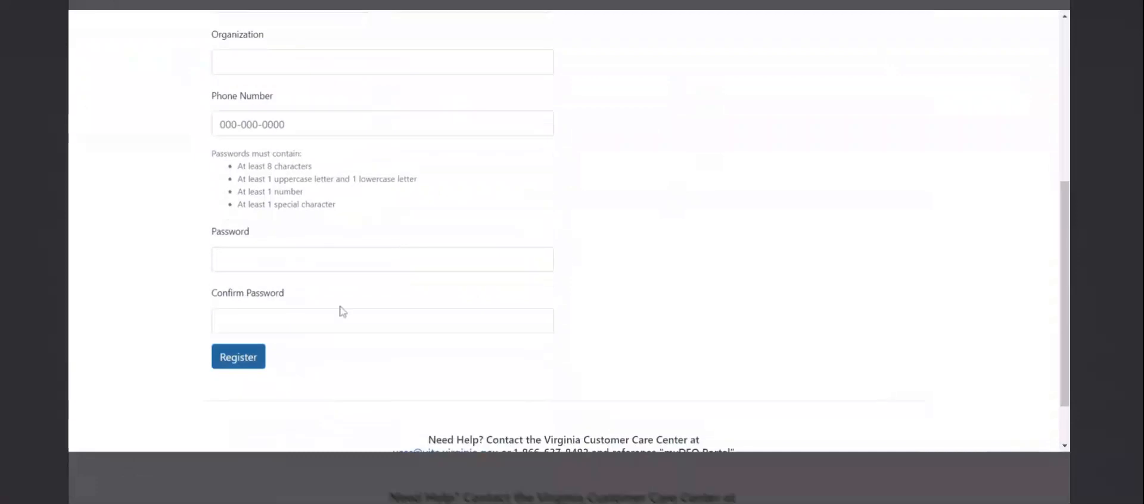
mouse_move(334, 347)
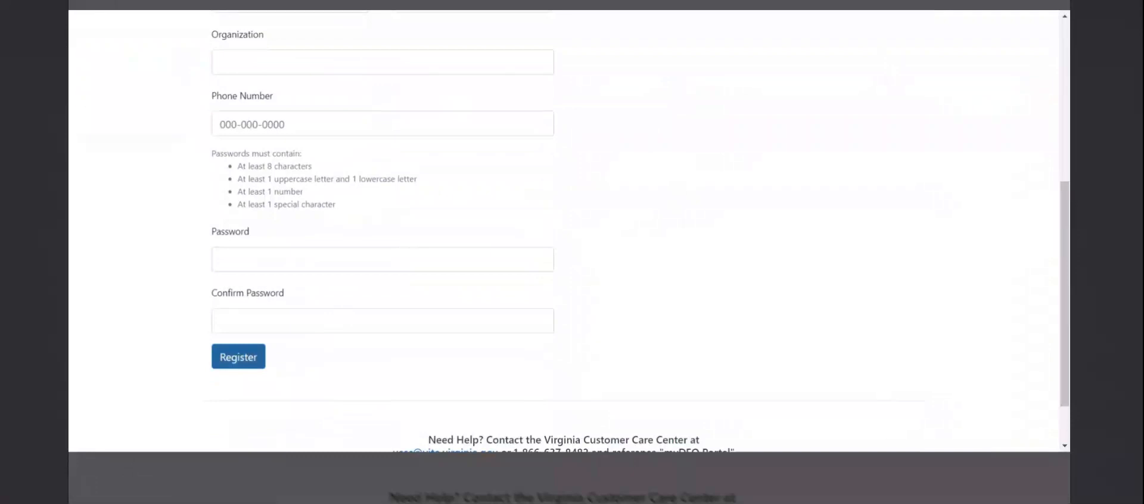
Reach the My Profile page from the dashboard's My Account quick link
click(239, 356)
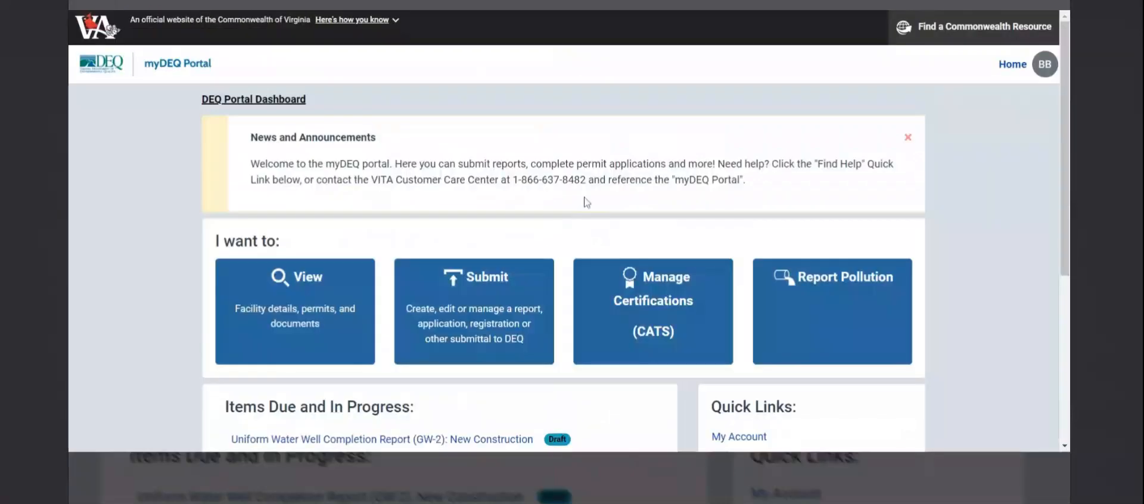
mouse_move(563, 192)
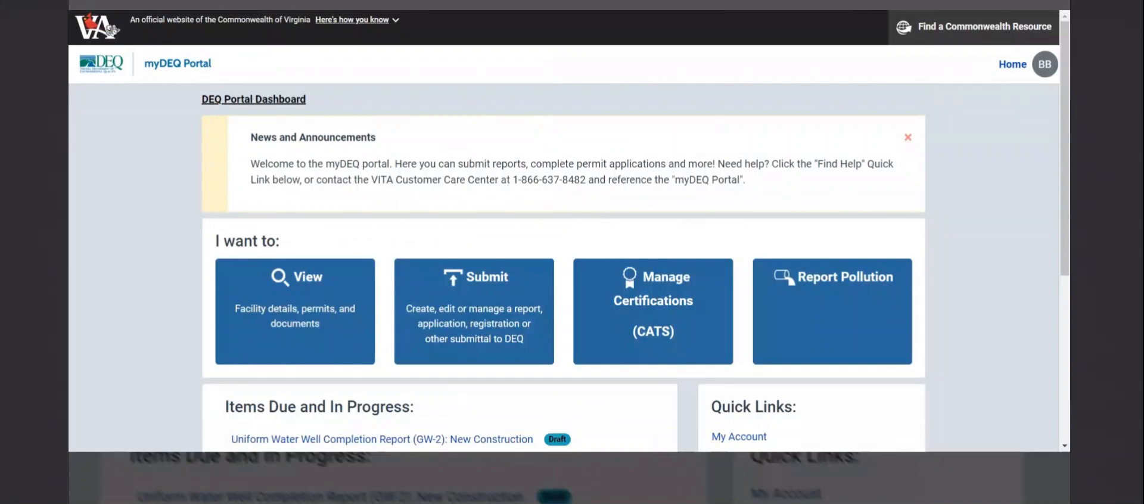
scroll(down, 3)
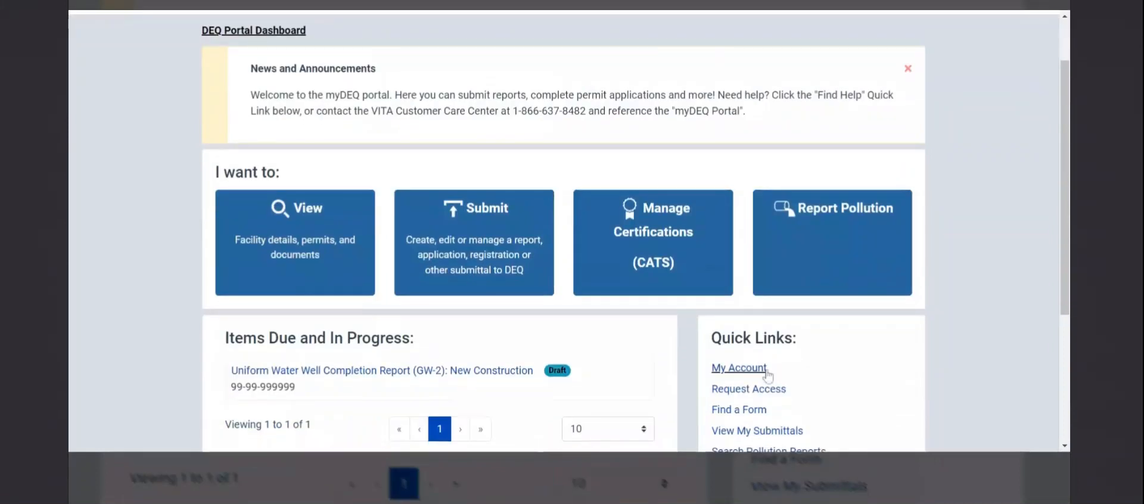
click(738, 368)
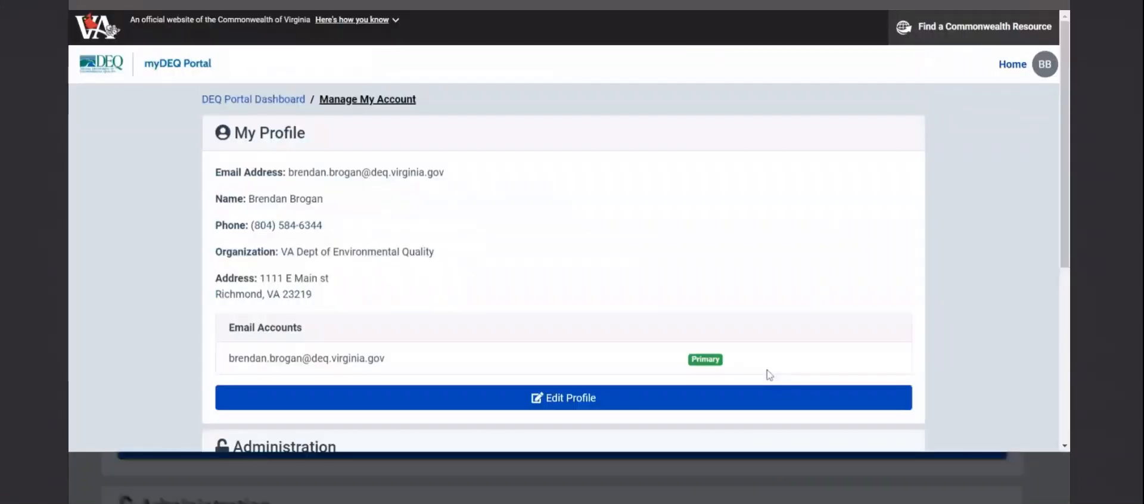
Edit the profile and save it, getting the profile-saved success confirmation
click(562, 398)
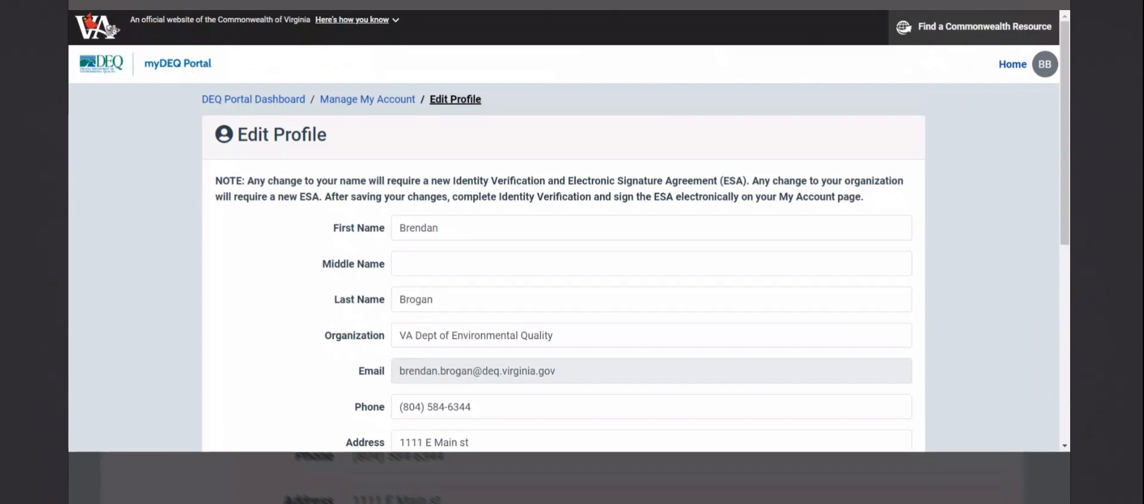
scroll(down, 3)
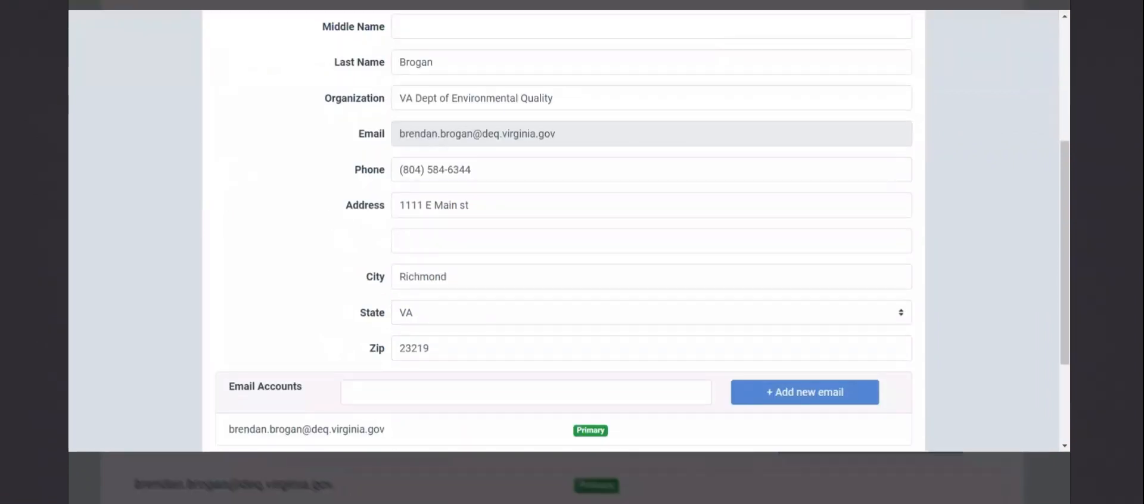
scroll(down, 3)
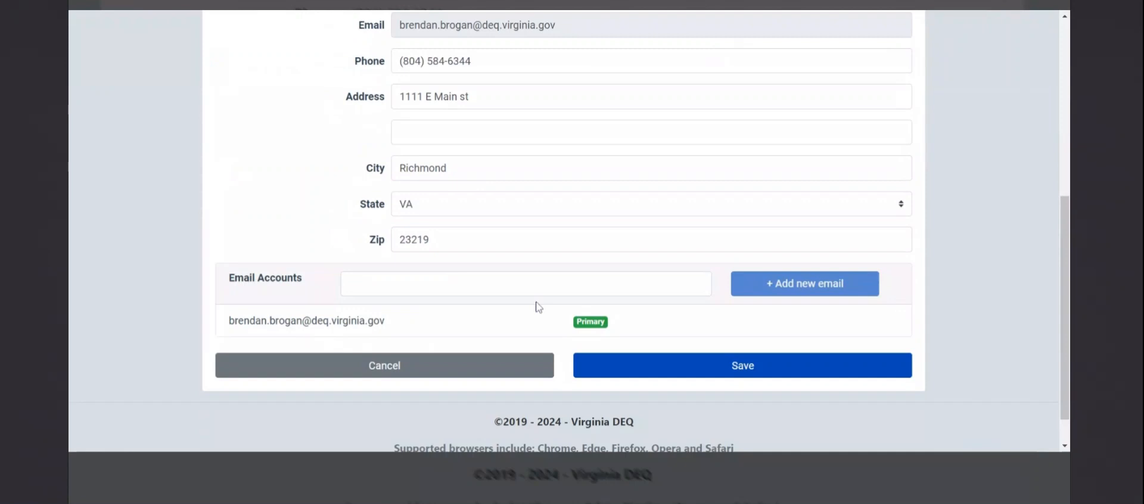
scroll(down, 3)
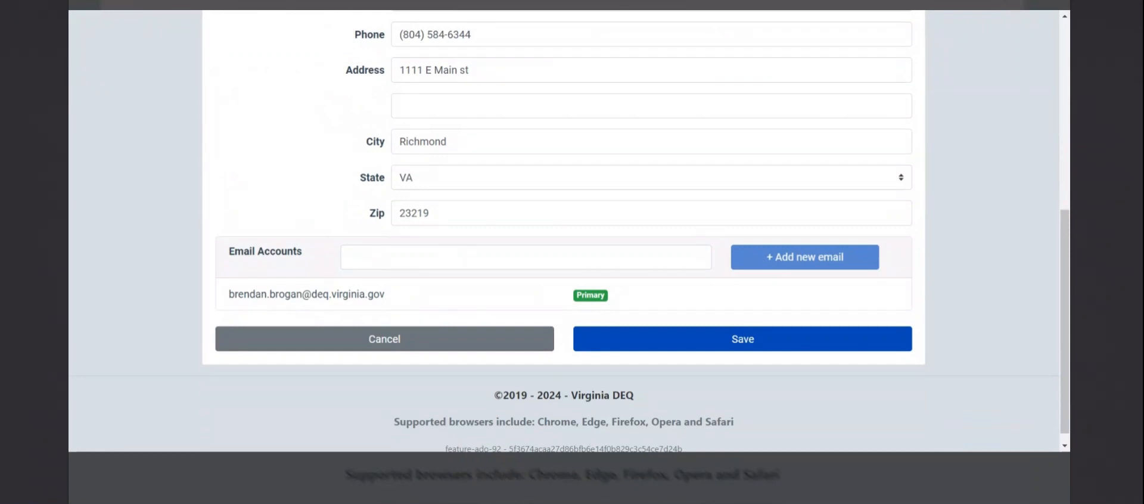
click(741, 339)
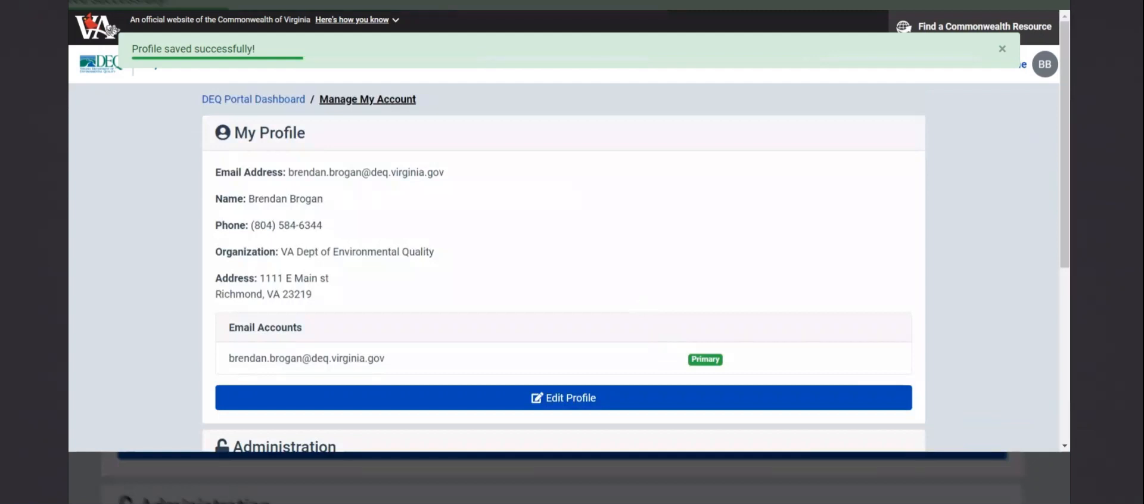
Start a new Request Access wizard at step 1, Choose Program, from My Access Requests
scroll(down, 3)
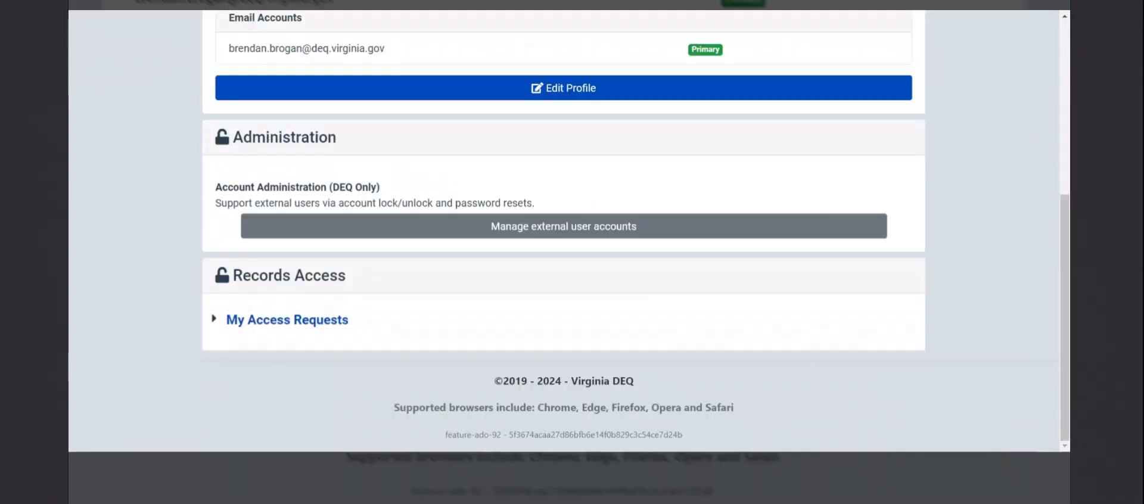
click(288, 319)
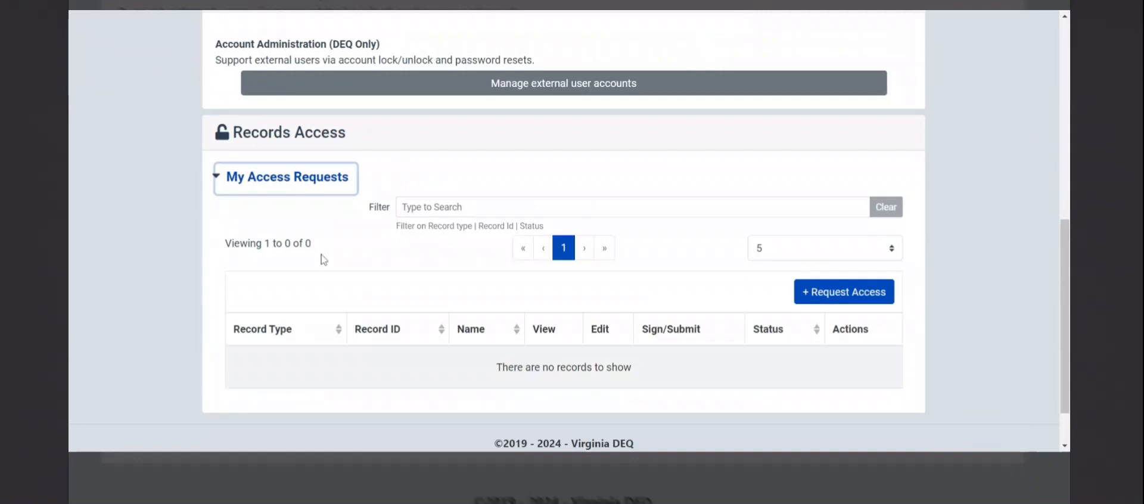
mouse_move(288, 176)
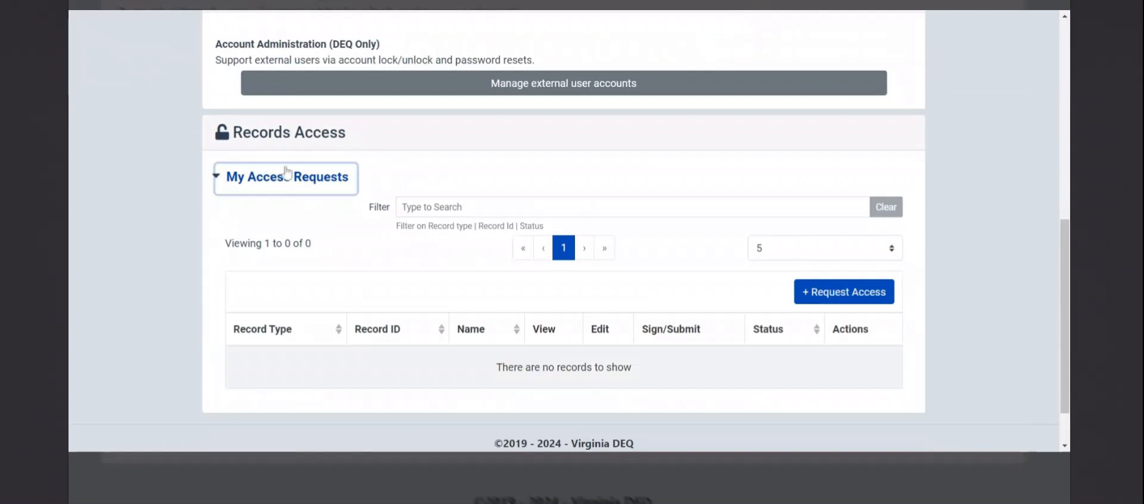
mouse_move(536, 139)
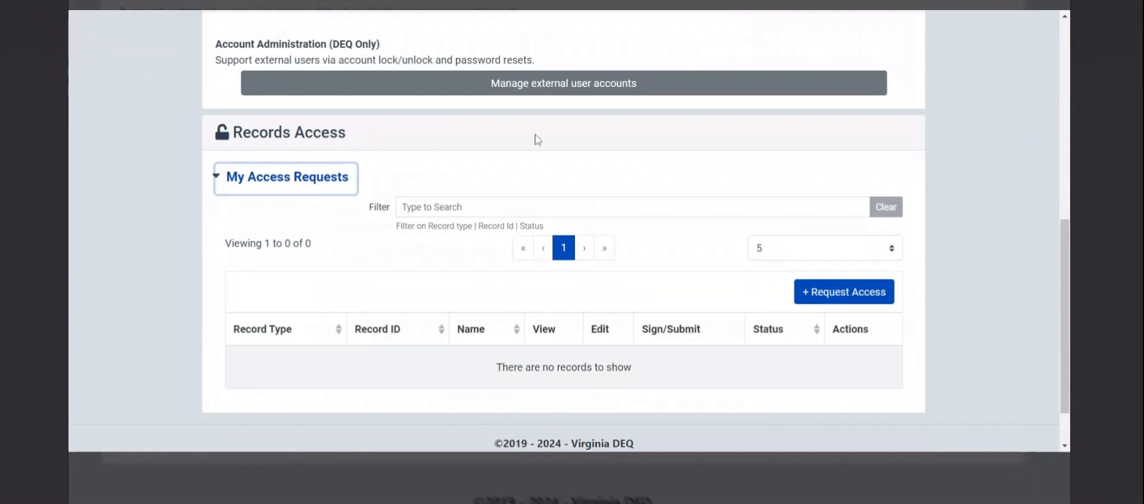
mouse_move(843, 290)
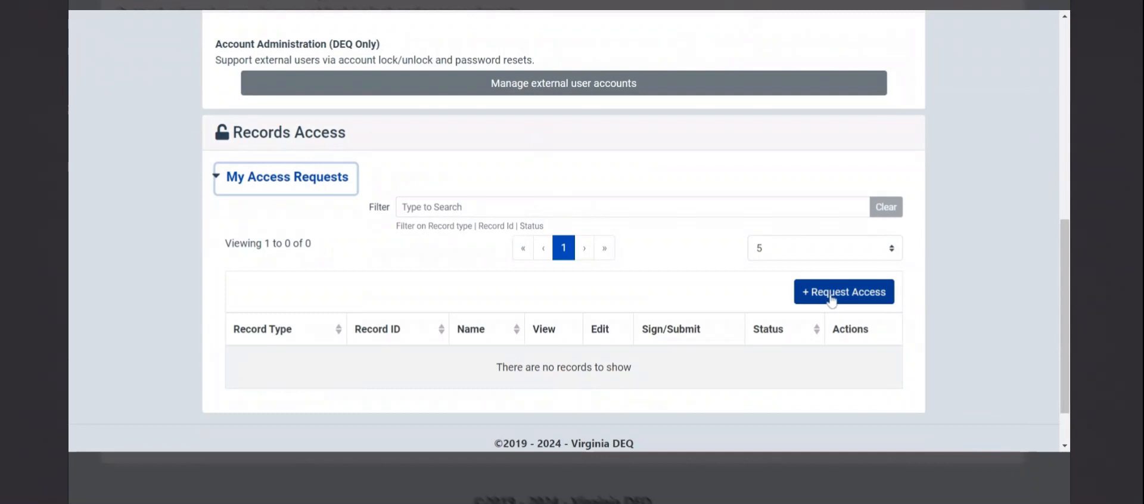
click(844, 290)
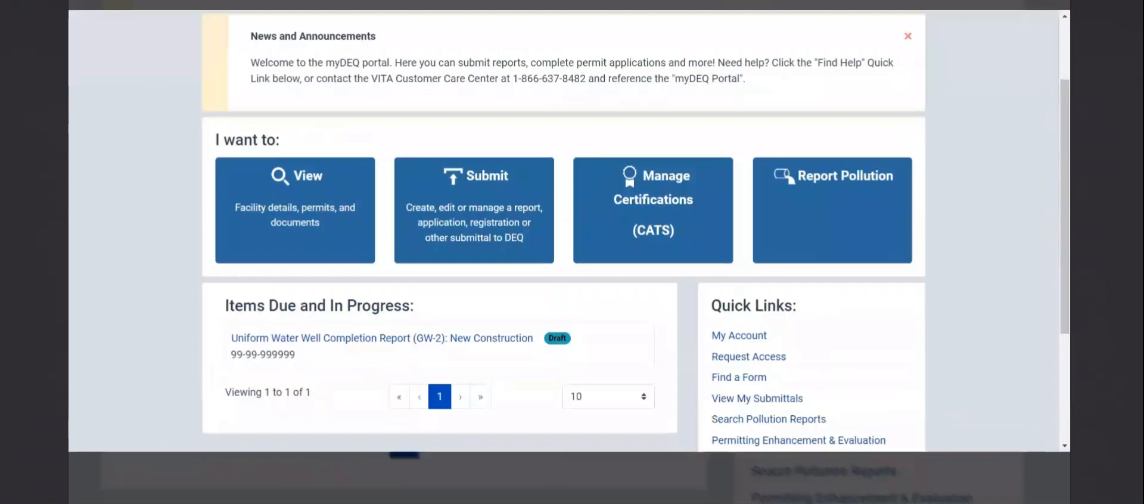
click(748, 356)
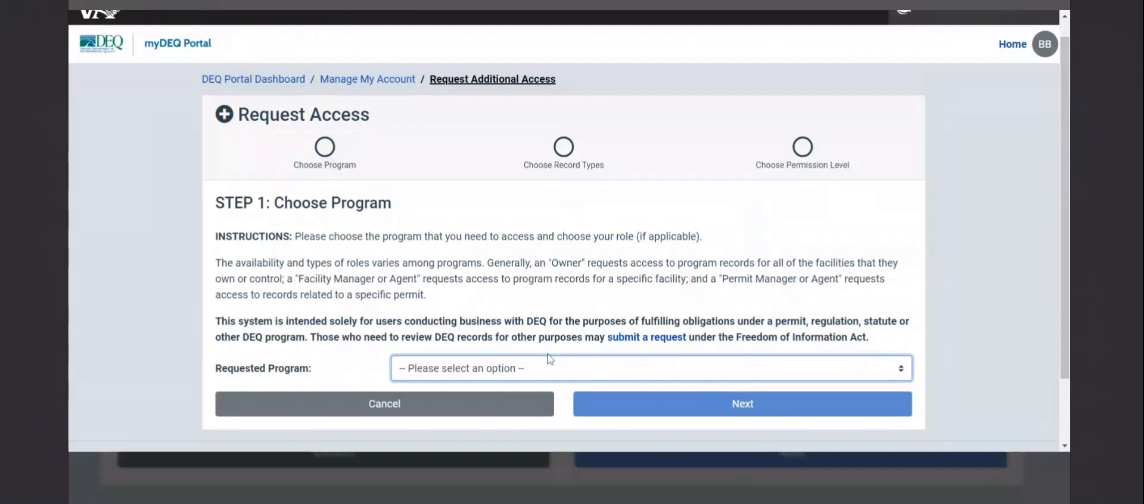
Choose the Water Well Systems Provider program and continue to record selection
click(649, 368)
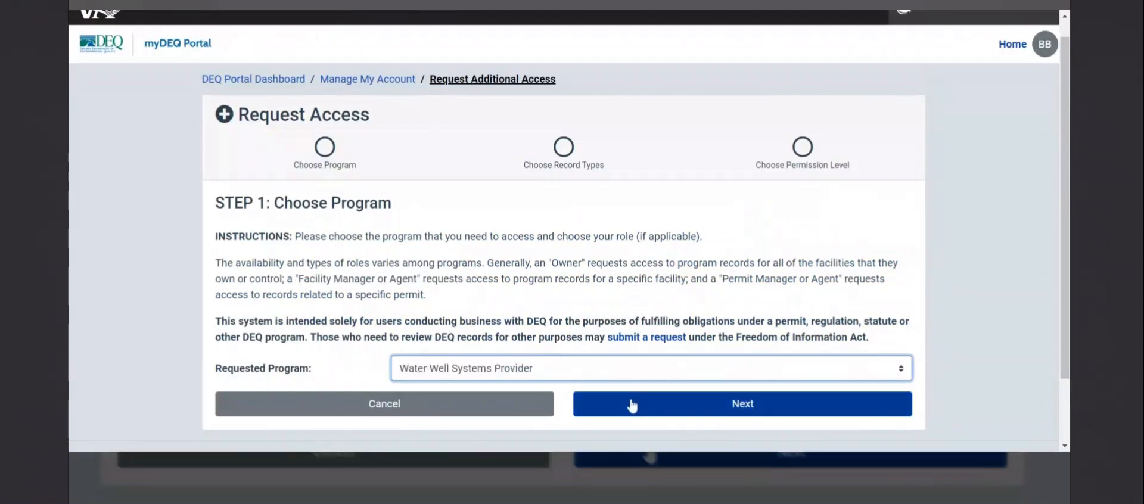
click(742, 403)
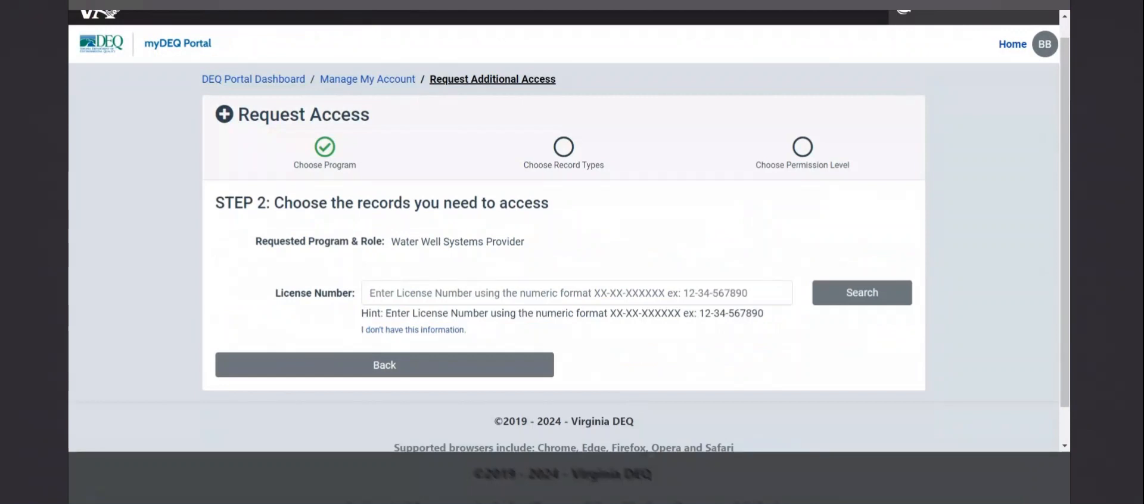
click(579, 292)
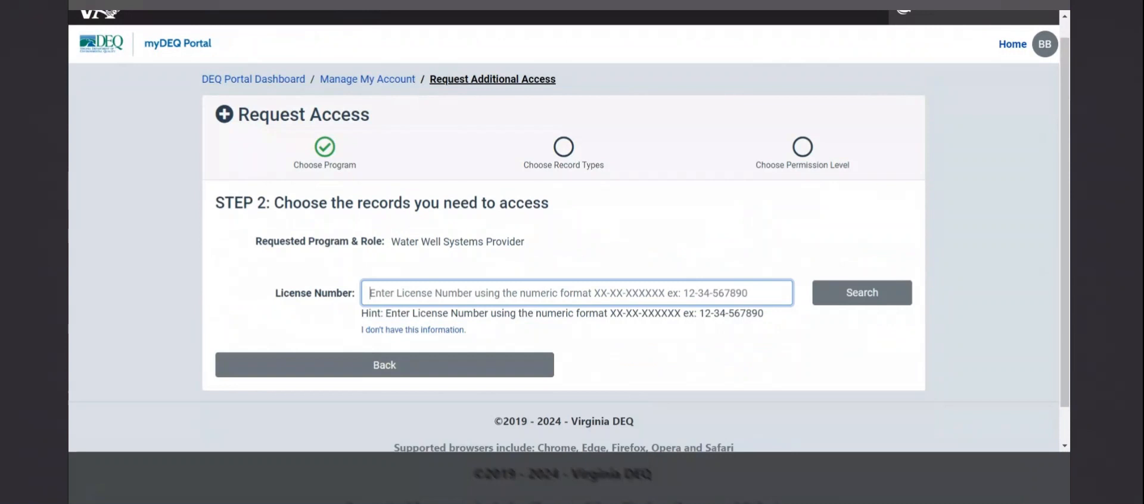
text(27-19)
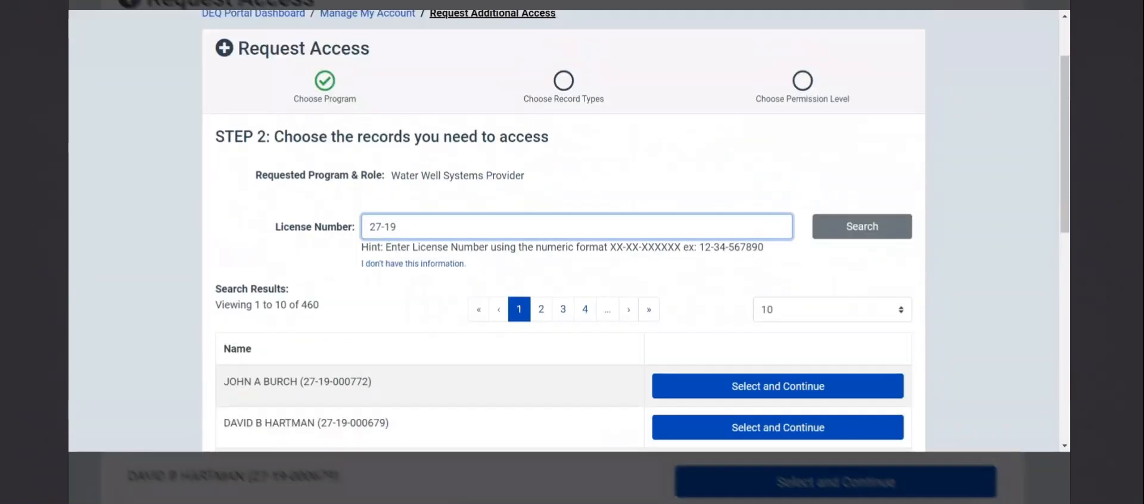
text(99-99-999999)
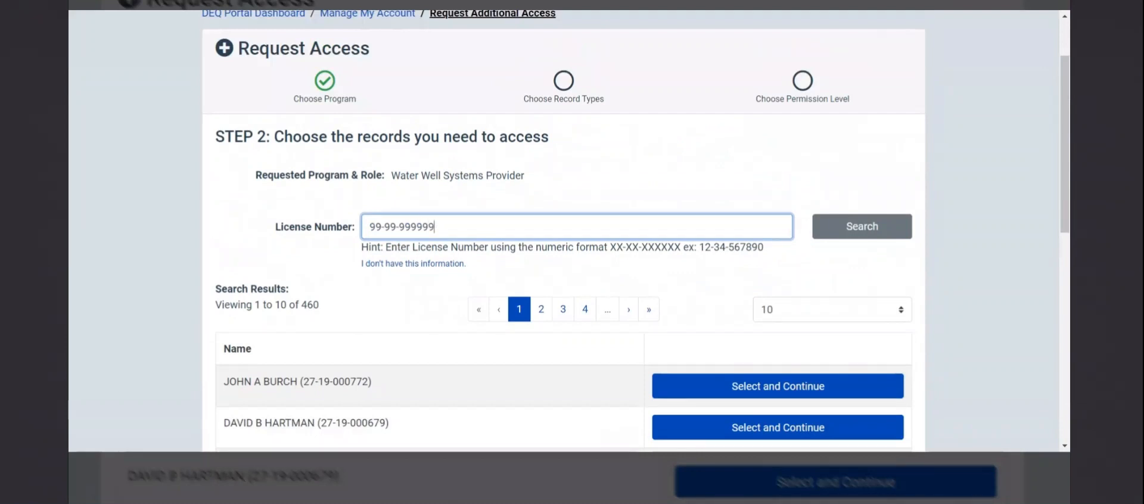
click(860, 226)
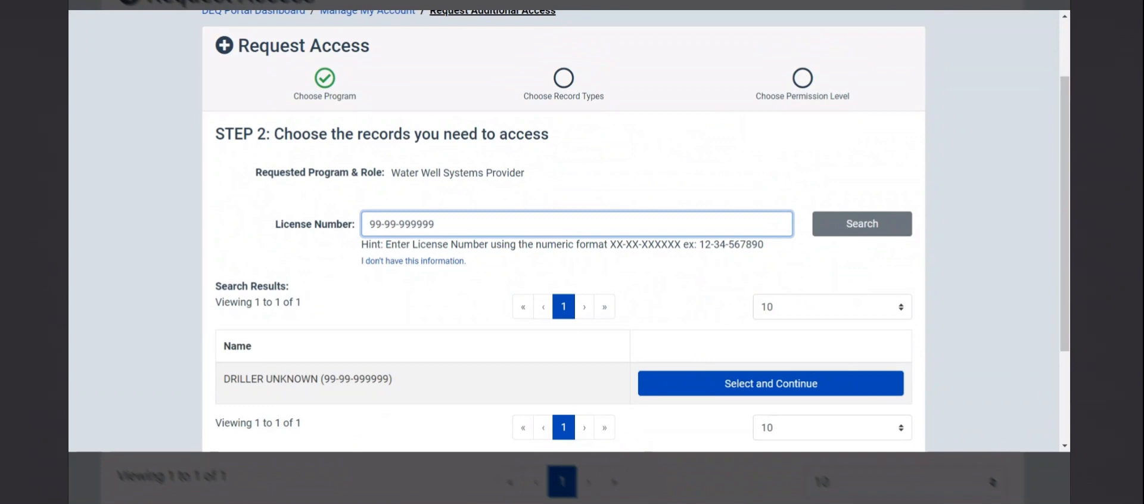
mouse_move(475, 298)
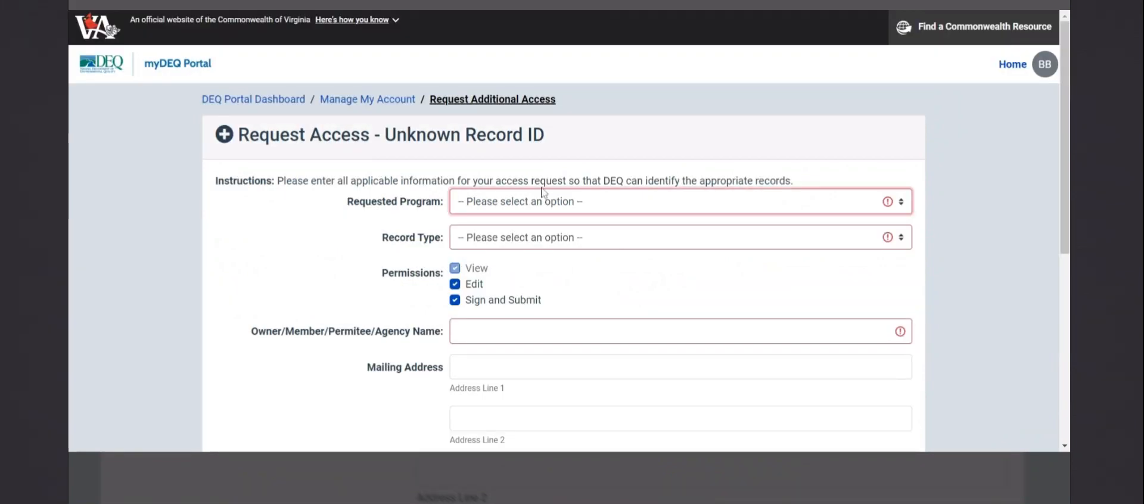
Set program and record type to Water Well Systems Provider License and select the DRILLER UNKNOWN record
click(678, 202)
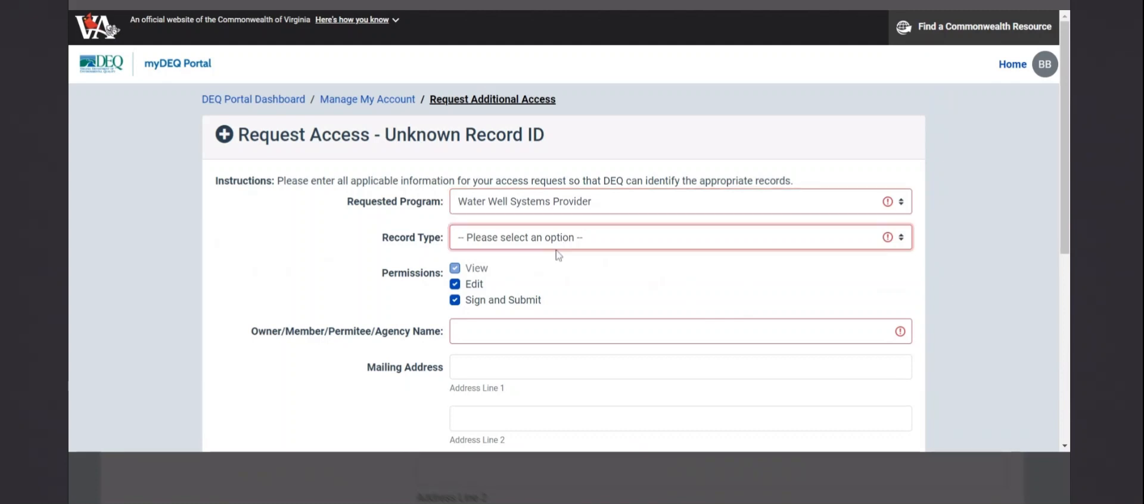
click(679, 237)
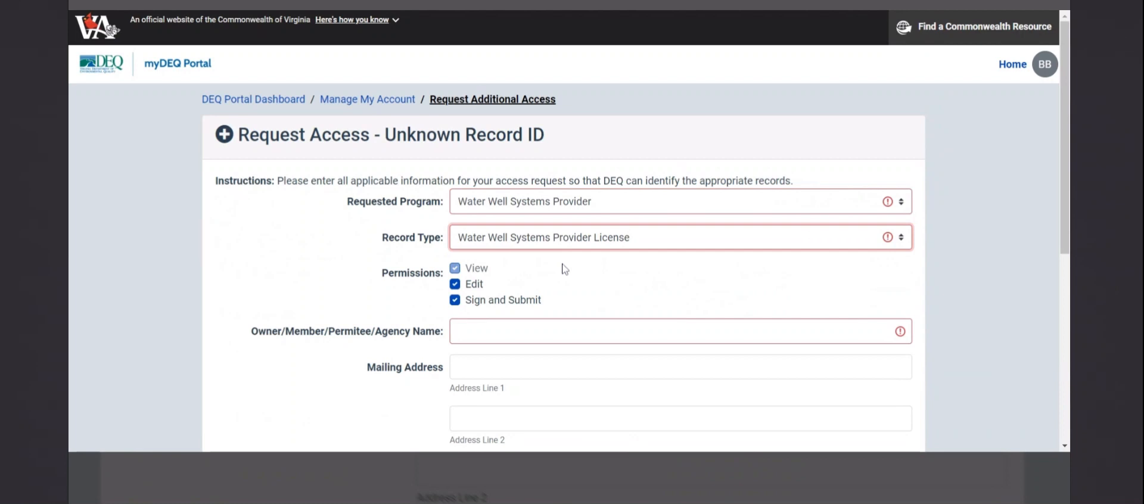
scroll(down, 3)
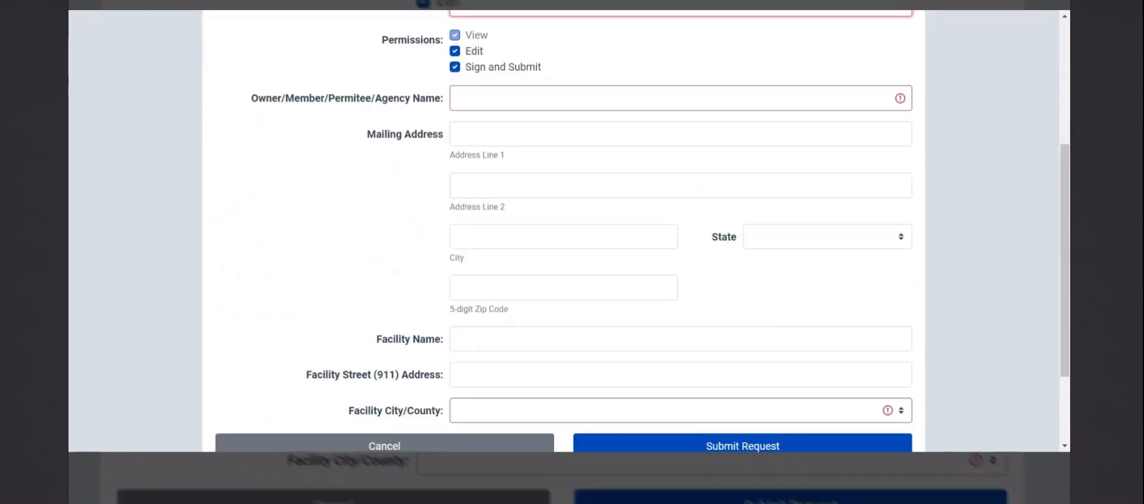
scroll(down, 3)
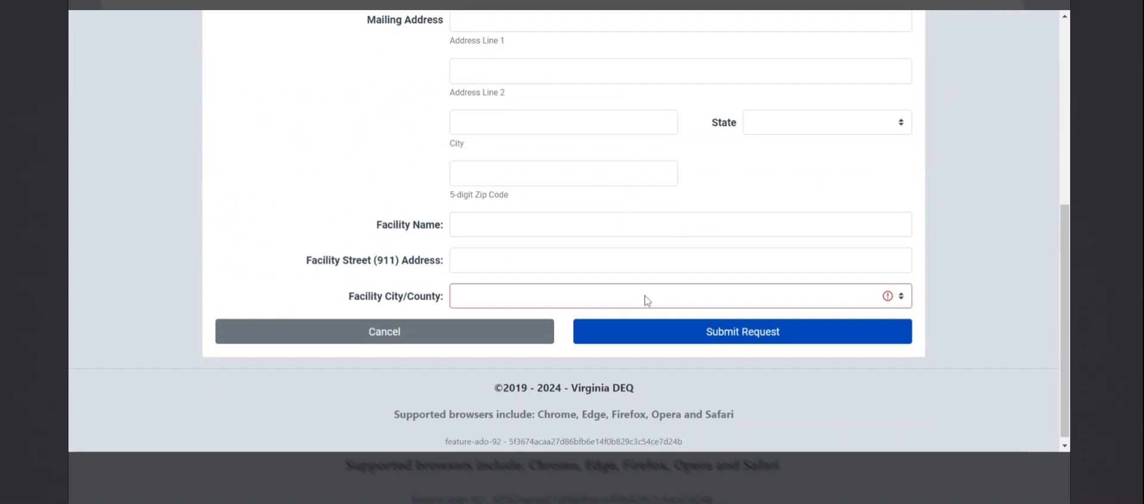
mouse_move(653, 329)
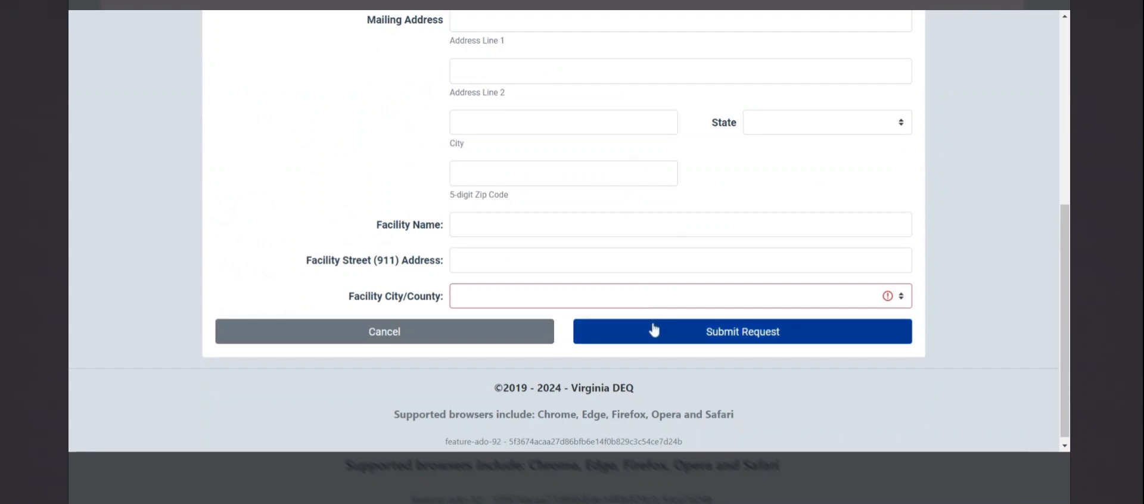
mouse_move(654, 330)
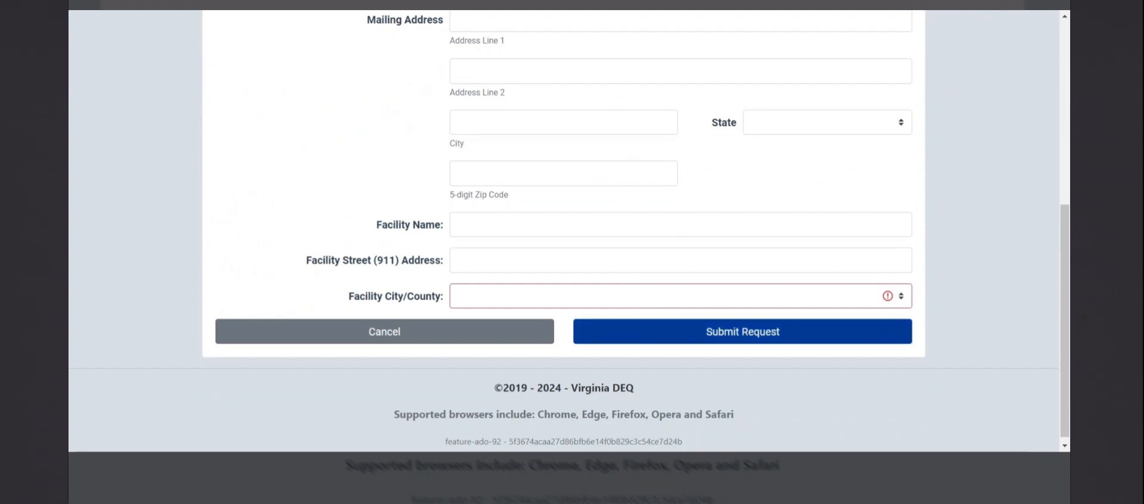
mouse_move(535, 330)
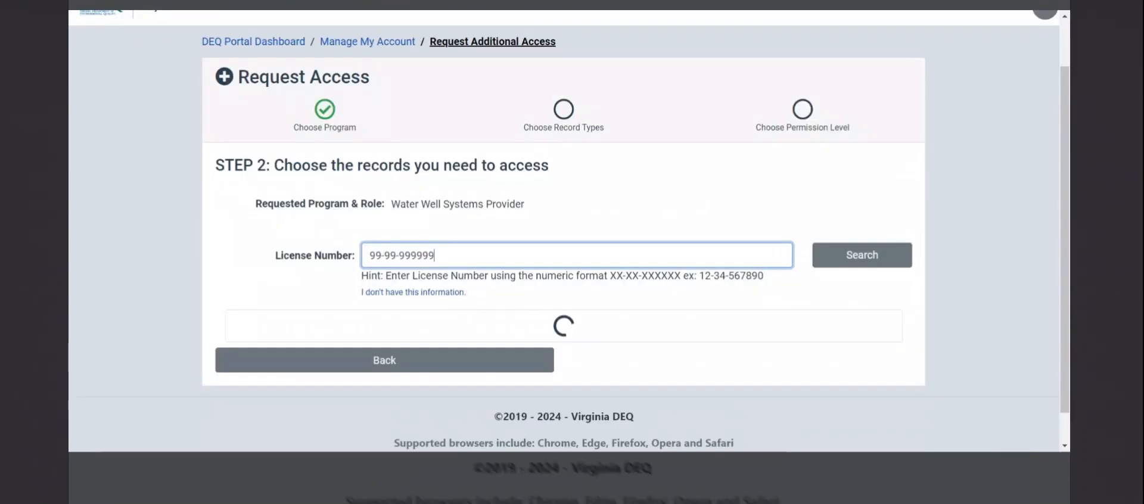
click(861, 255)
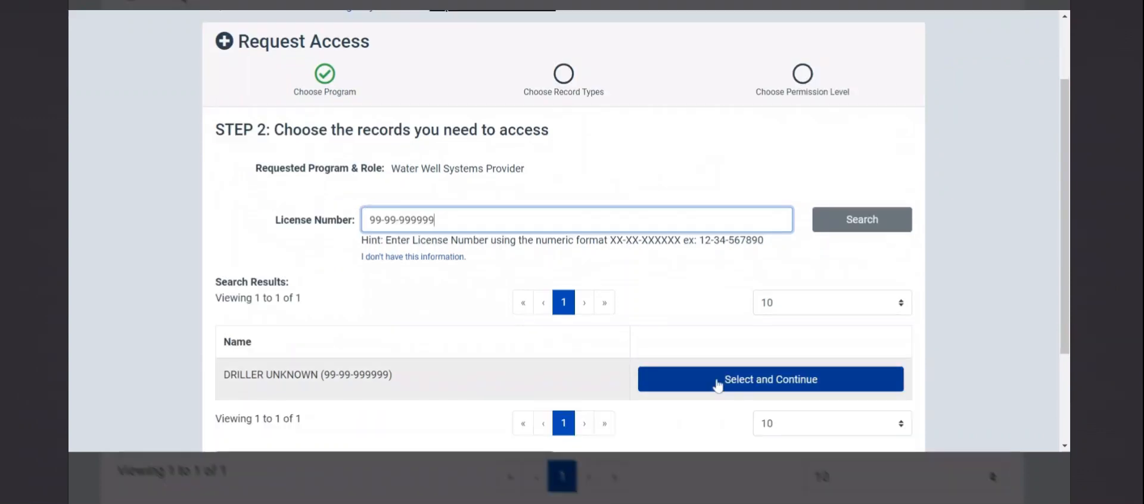
click(770, 378)
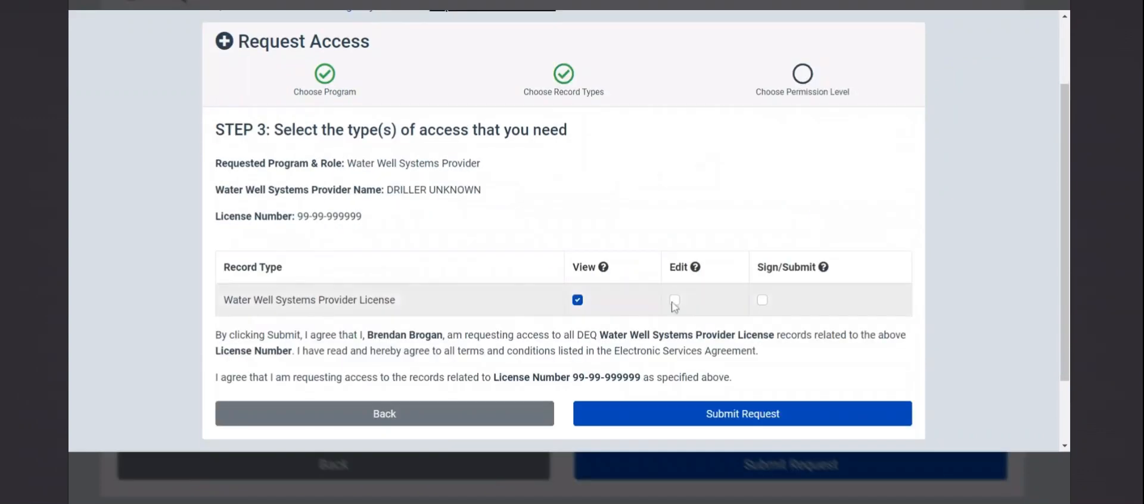
Request view, edit and sign/submit permissions and submit the access request
click(673, 300)
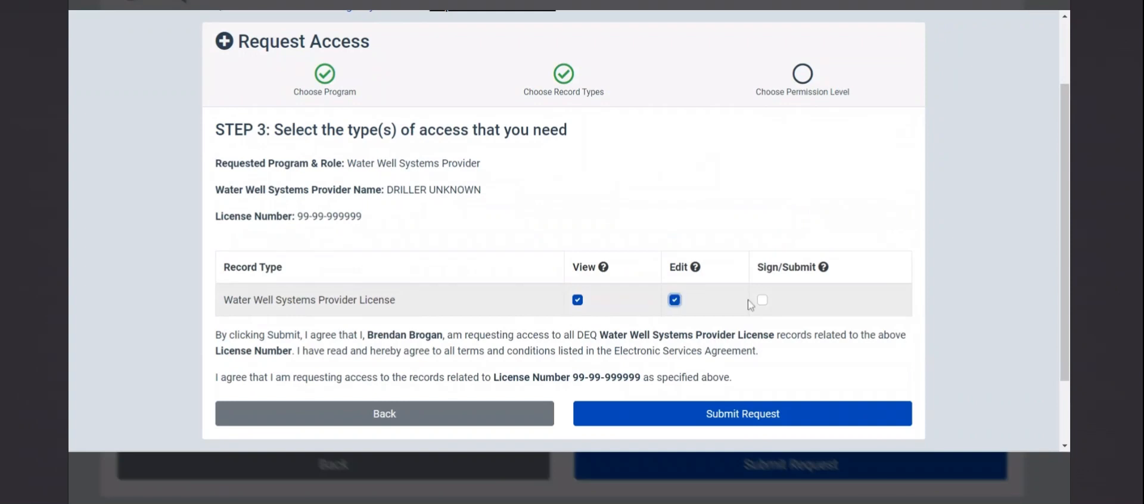
click(762, 300)
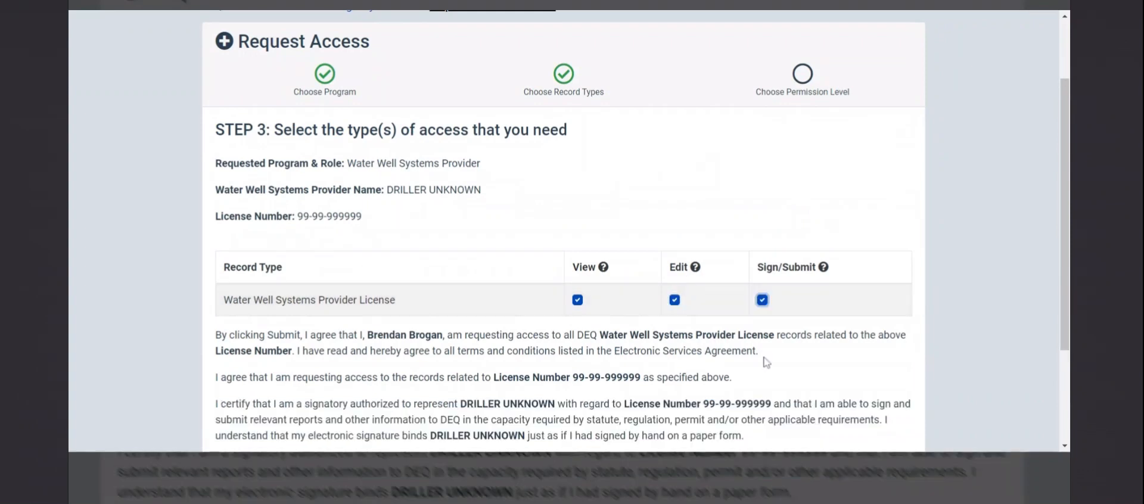
scroll(down, 3)
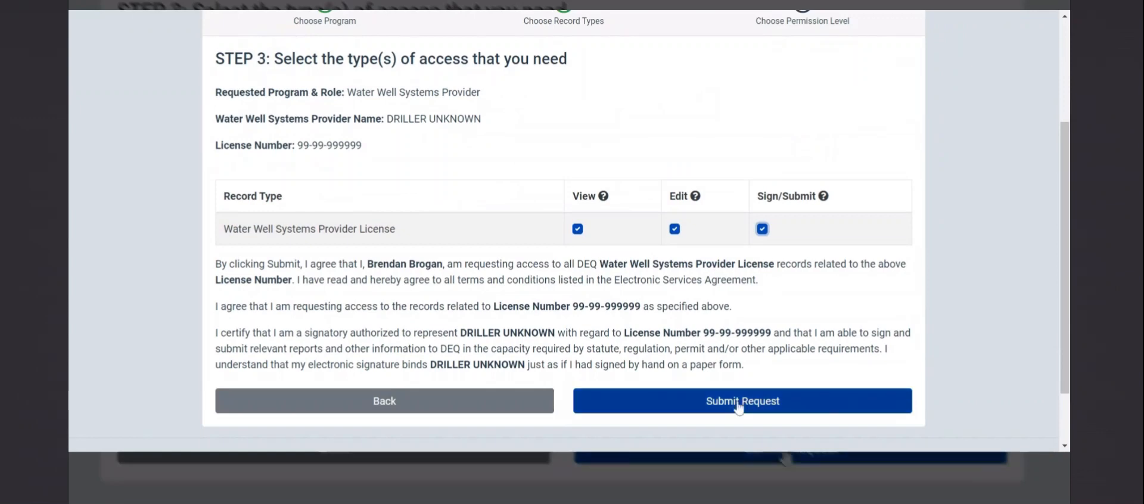
click(742, 400)
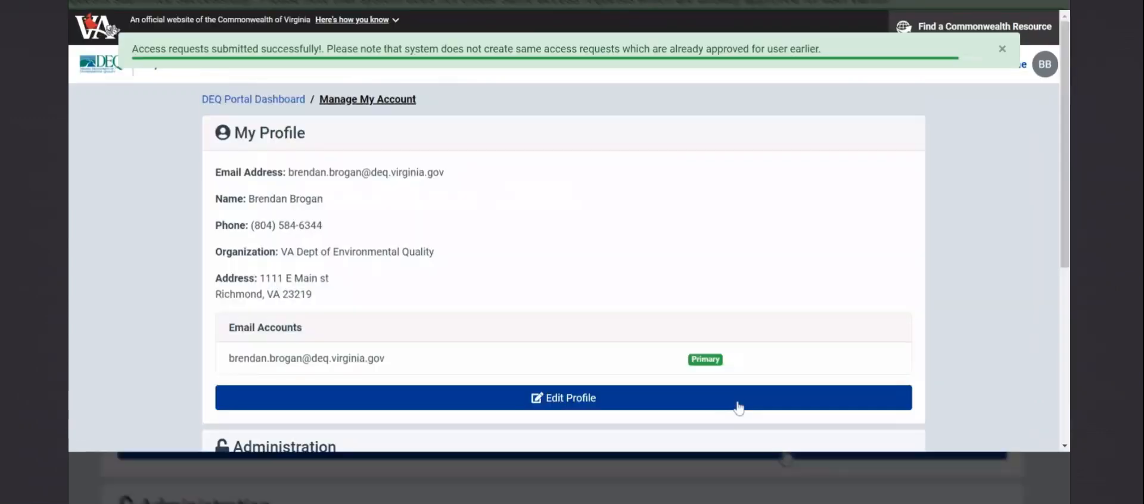
mouse_move(571, 70)
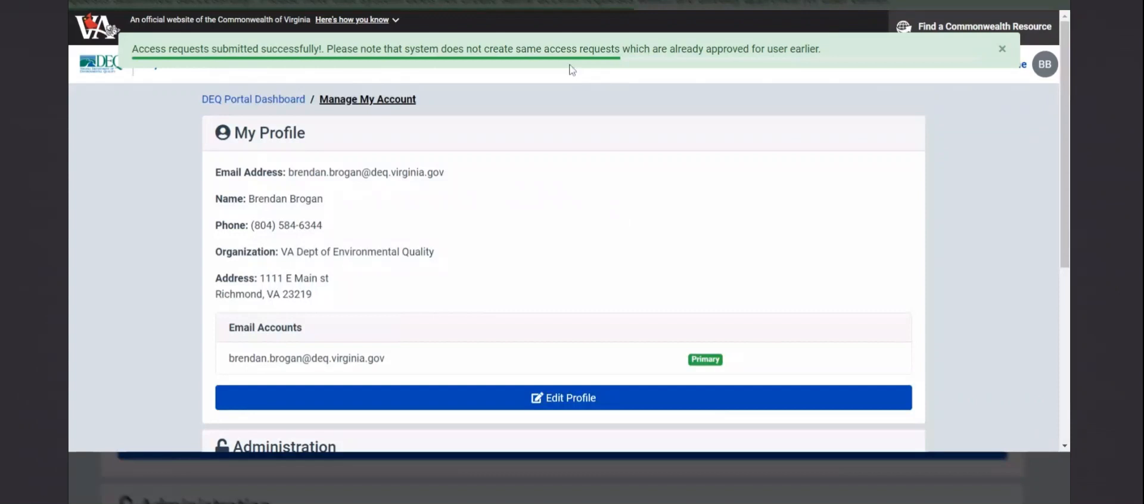
Expand My Access Requests showing the DRILLER UNKNOWN license request as Approved
scroll(down, 3)
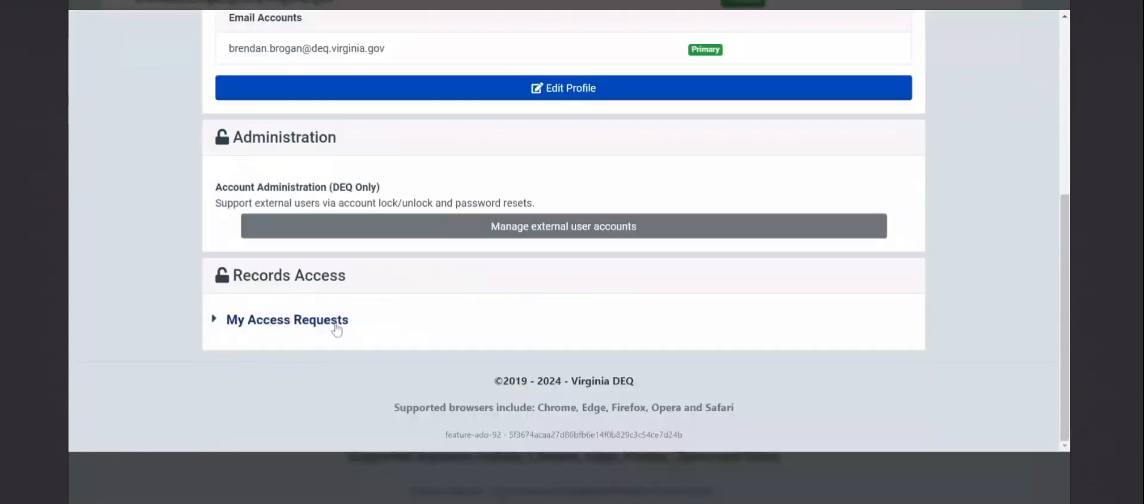
click(286, 319)
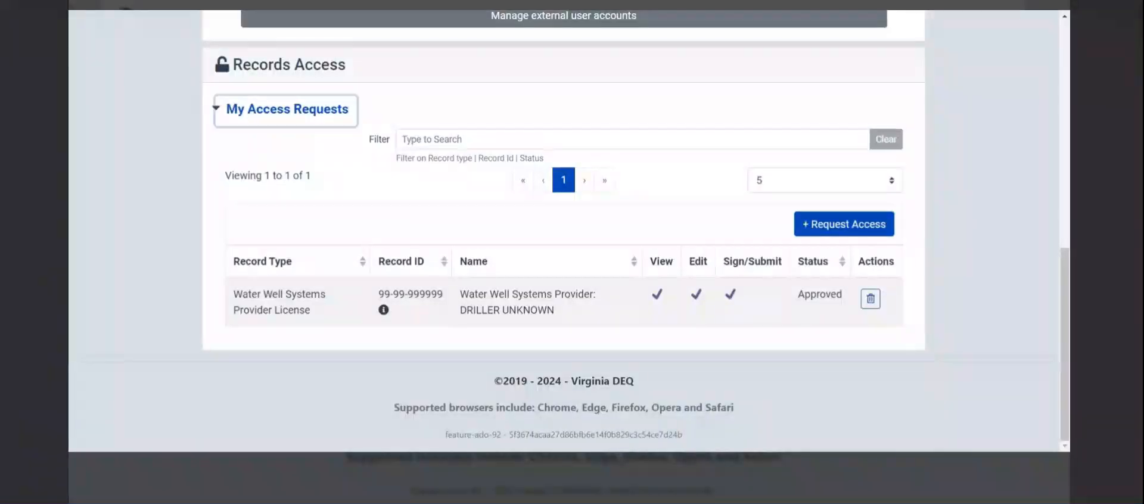
mouse_move(743, 211)
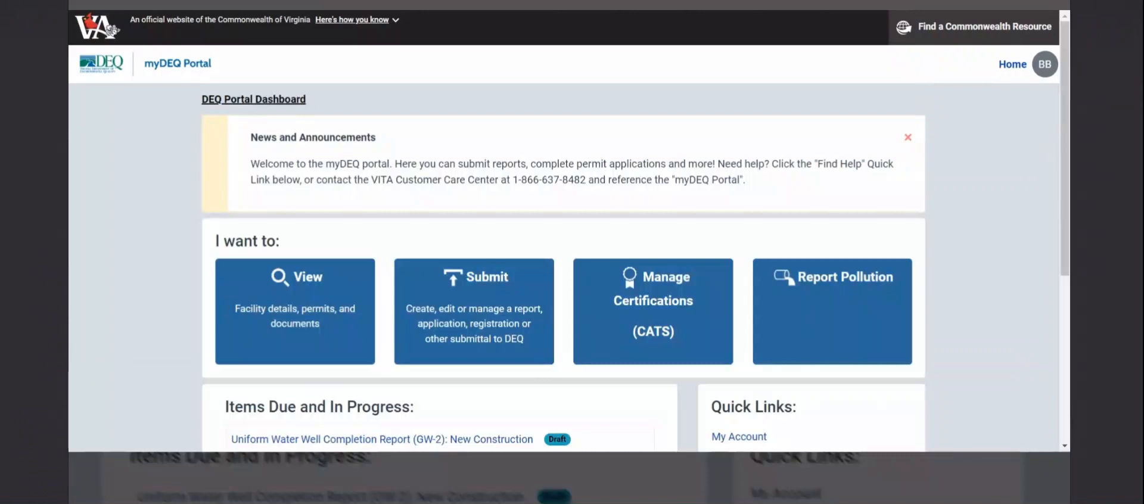
mouse_move(325, 140)
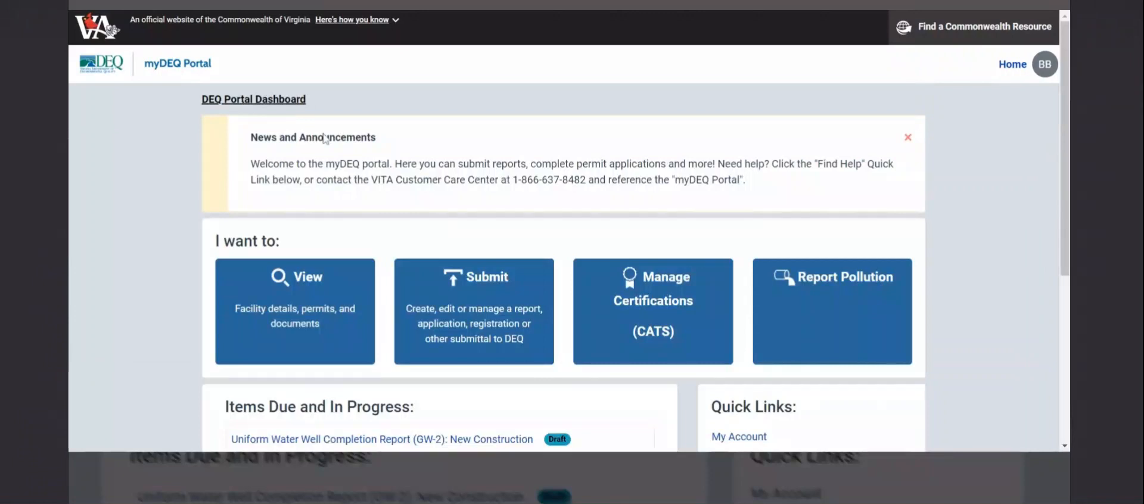
Find and choose the Uniform Water Well Completion Report (GW-2): New Construction form to submit
scroll(down, 3)
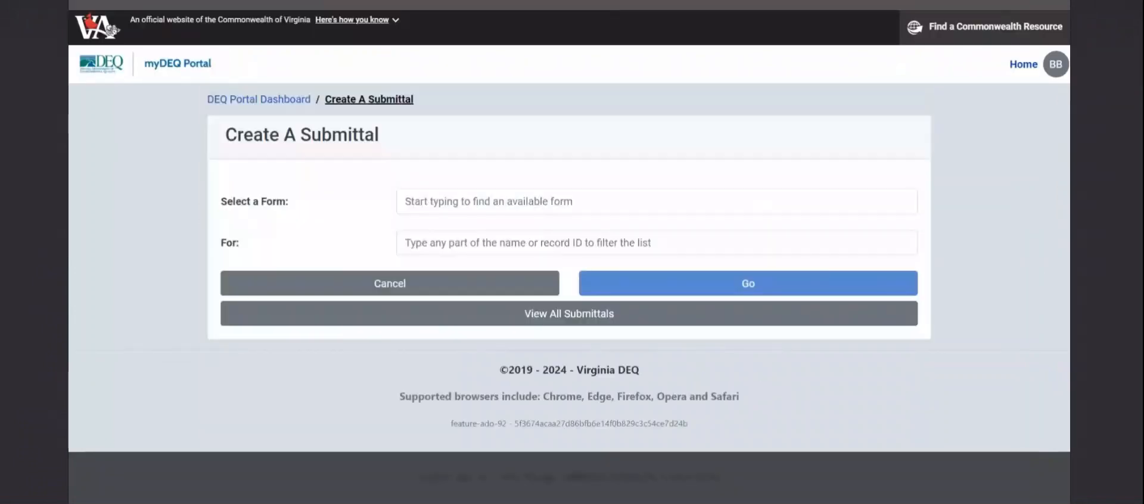
click(655, 202)
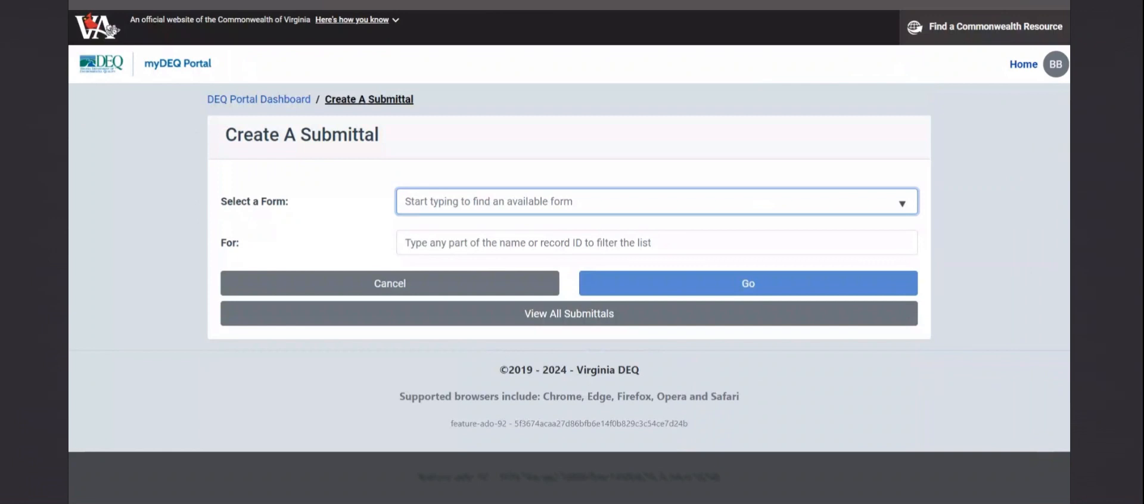
text(Uniform Water Well Completion Report (GW-2): New Construction)
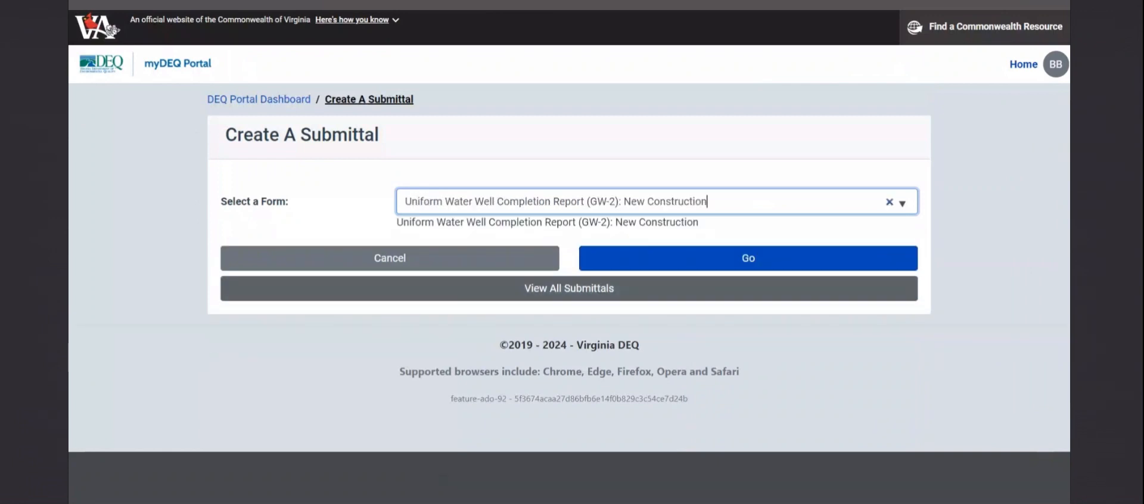
click(747, 257)
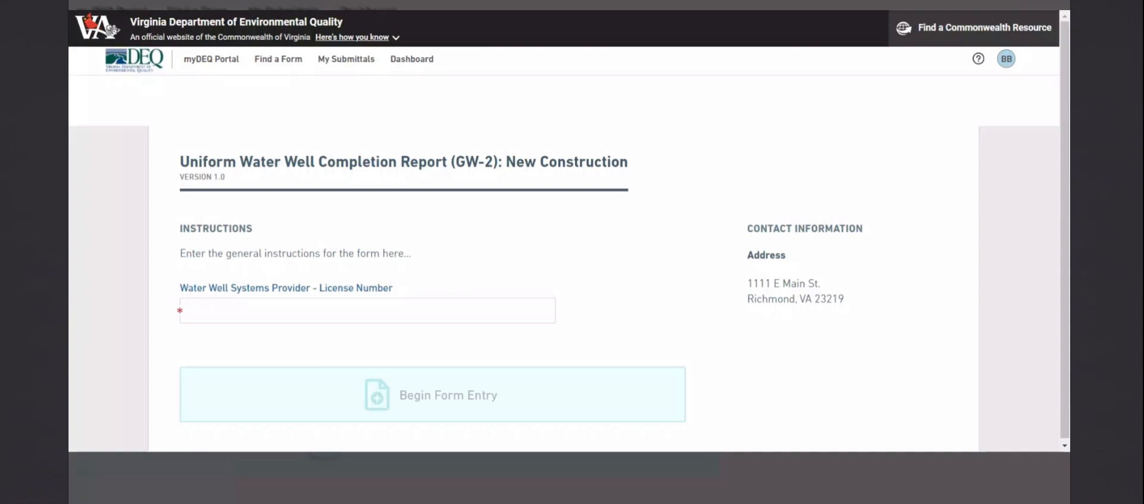
text(99-99-999999)
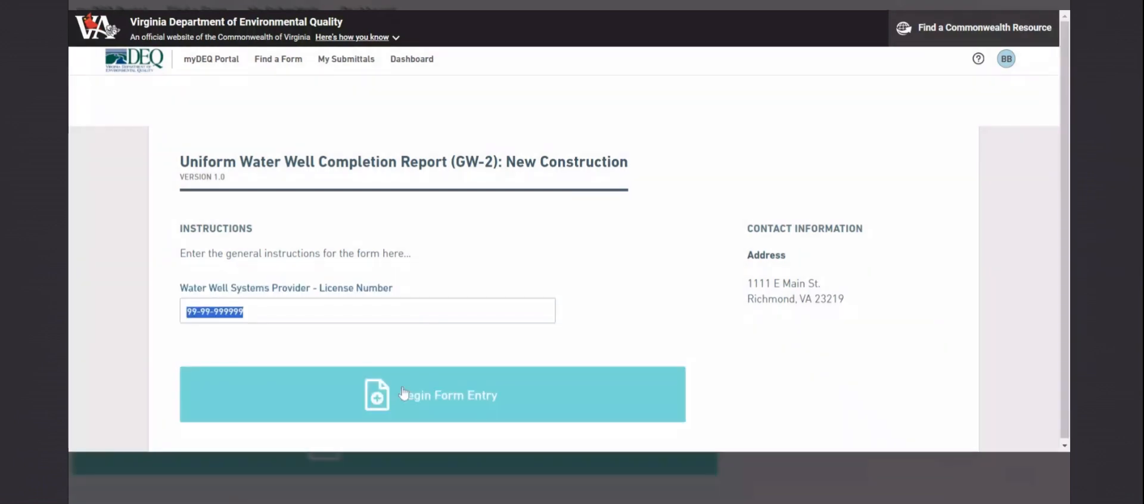
click(431, 394)
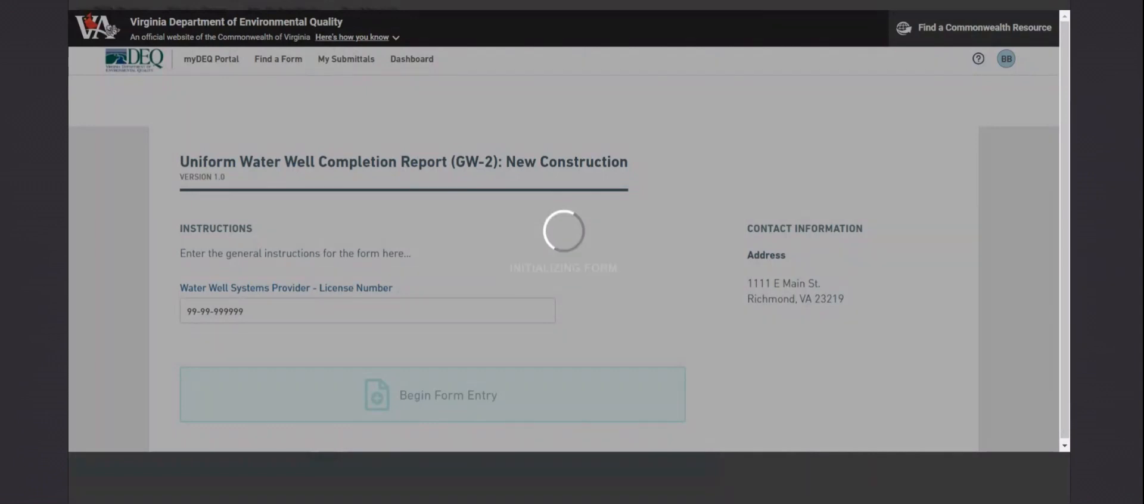
click(432, 395)
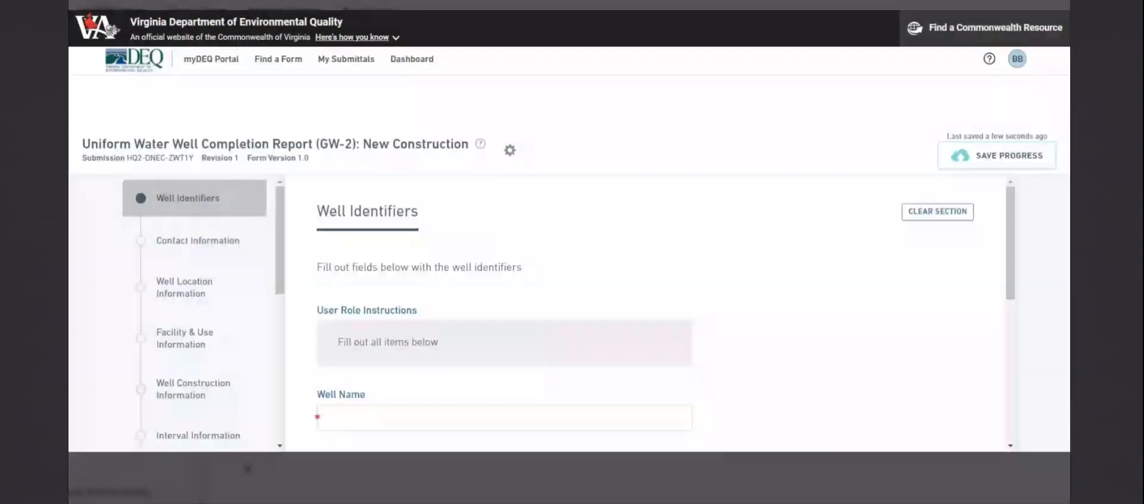
mouse_move(509, 358)
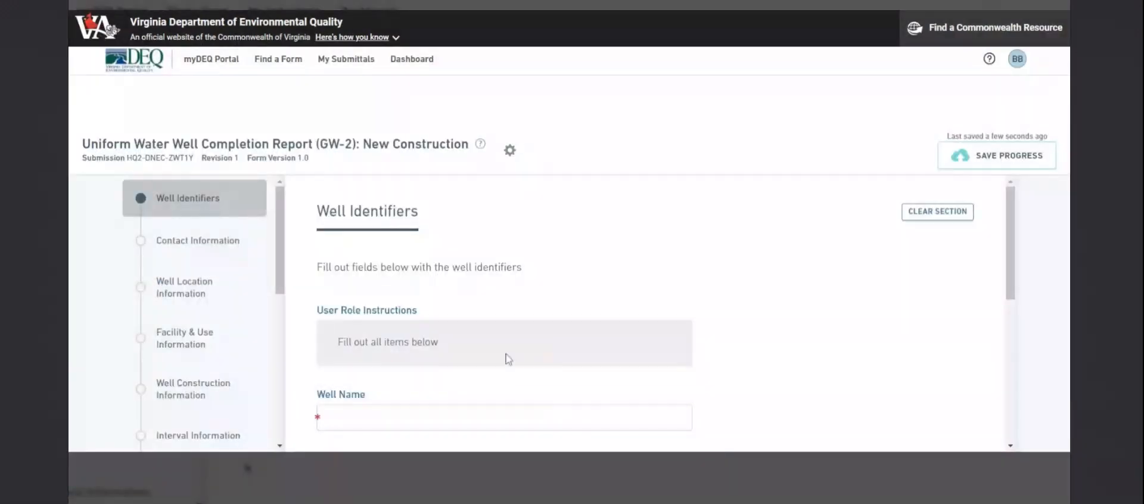
mouse_move(595, 287)
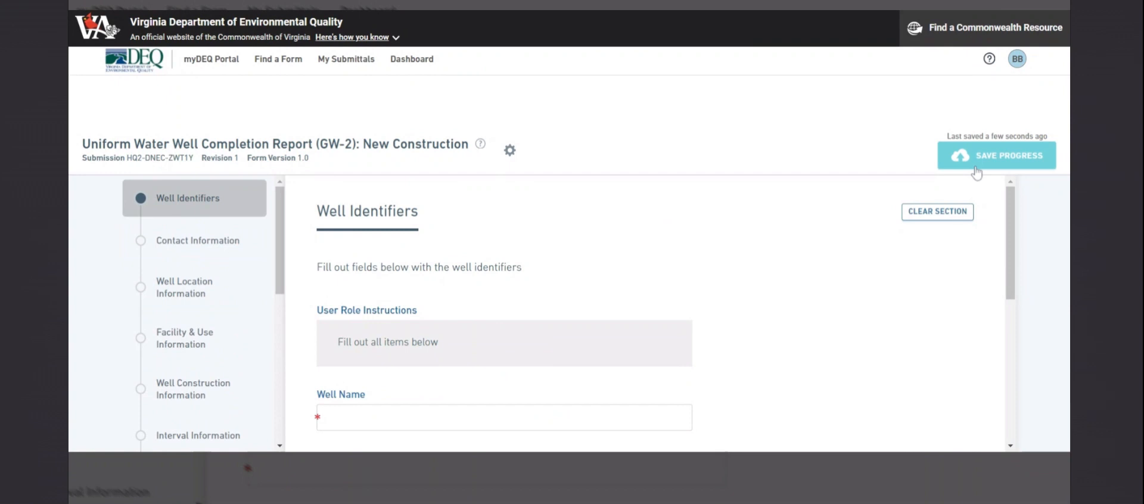
Leave Well Name blank and advance to the Contact Information section
scroll(down, 3)
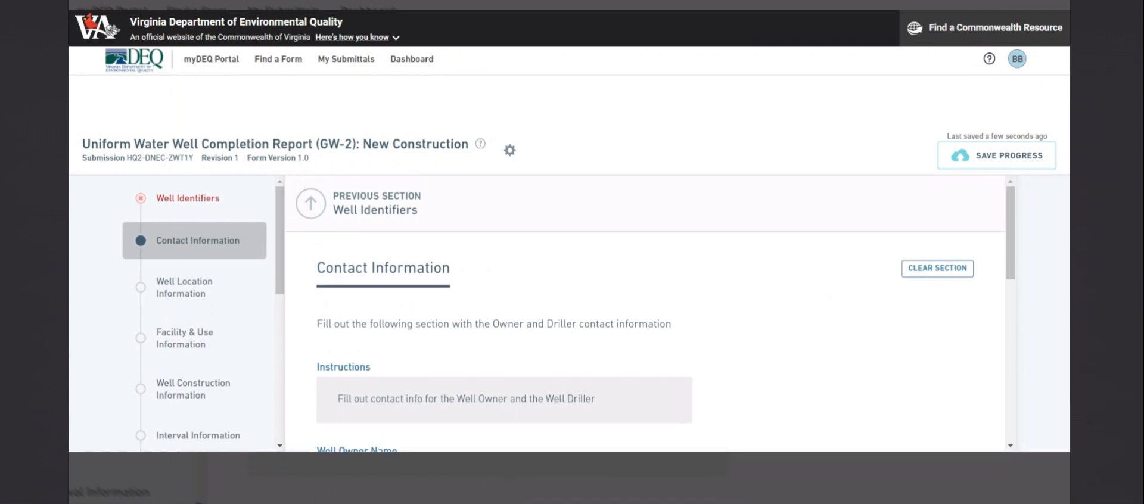
Enter Well Name 'test' and DEQ Well Number 100-00102 in Well Identifiers, then proceed to Contact Information
click(187, 198)
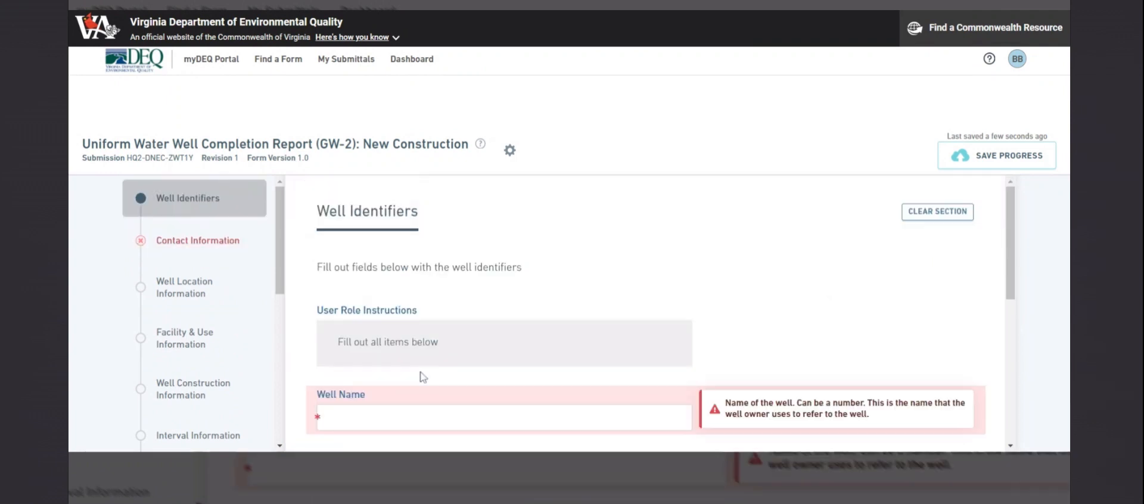
scroll(down, 3)
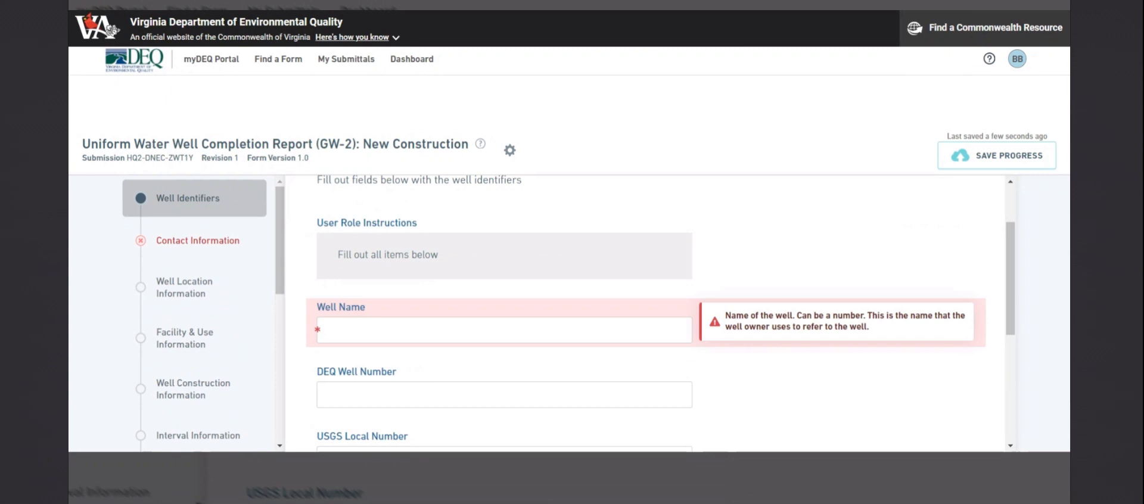
mouse_move(402, 364)
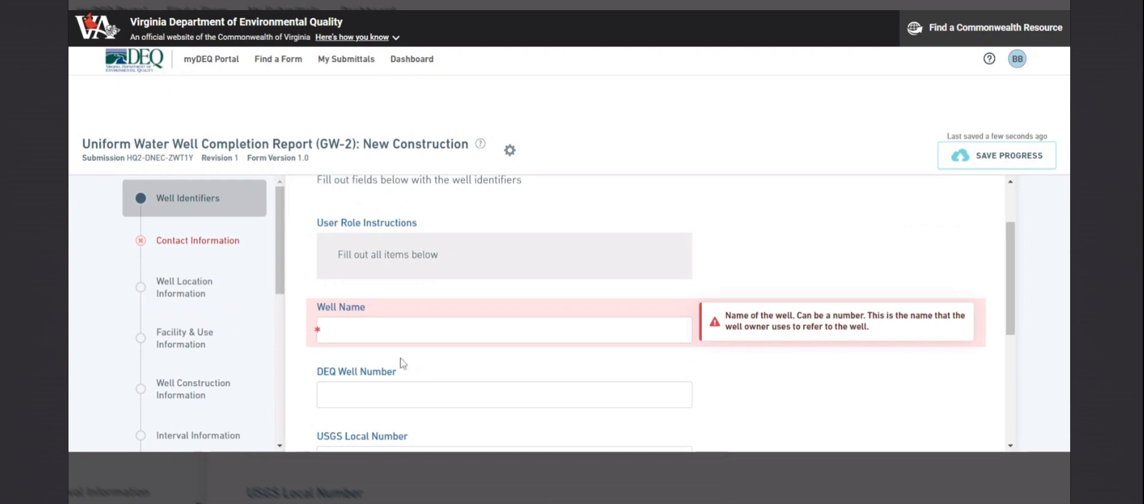
mouse_move(158, 247)
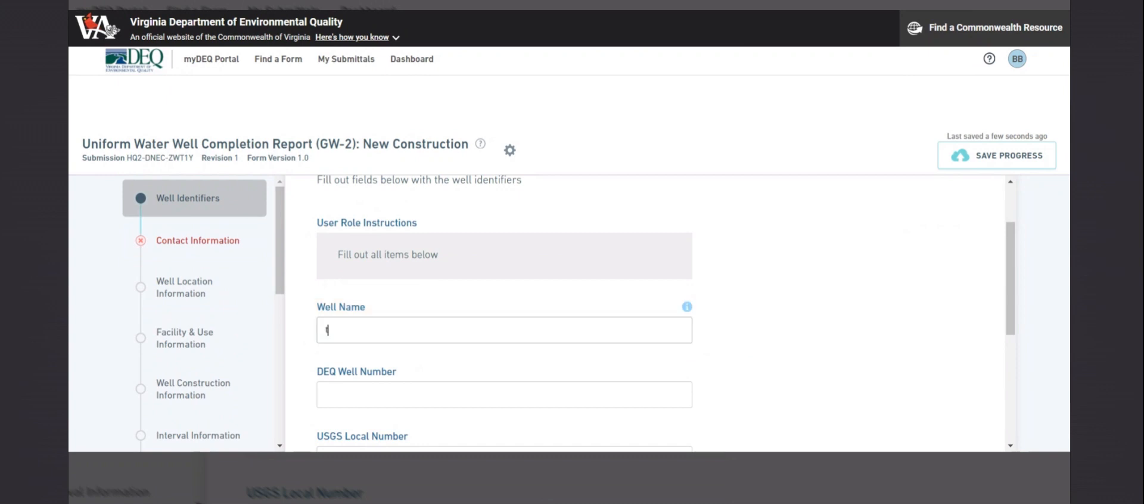
scroll(down, 3)
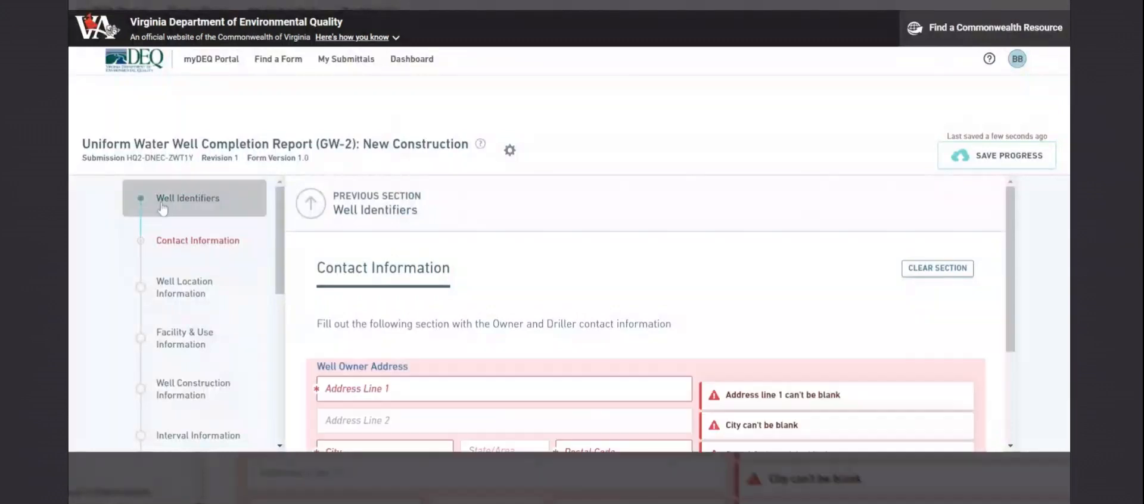
click(187, 198)
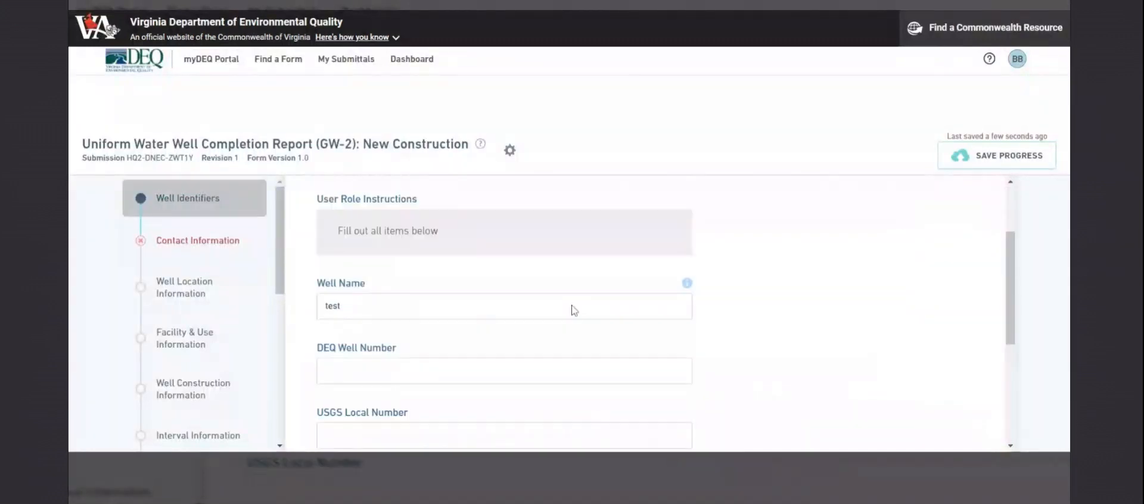
scroll(down, 3)
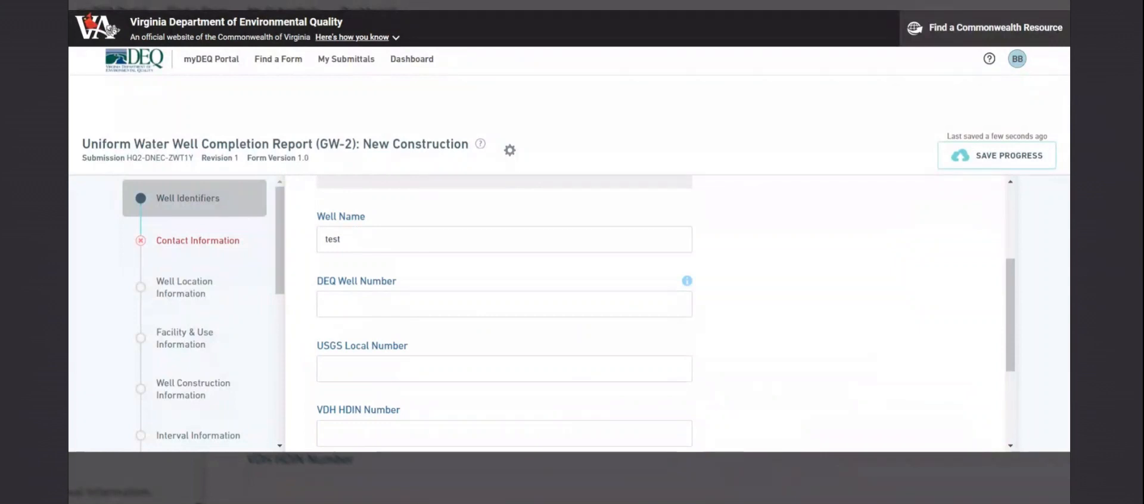
text(100-102)
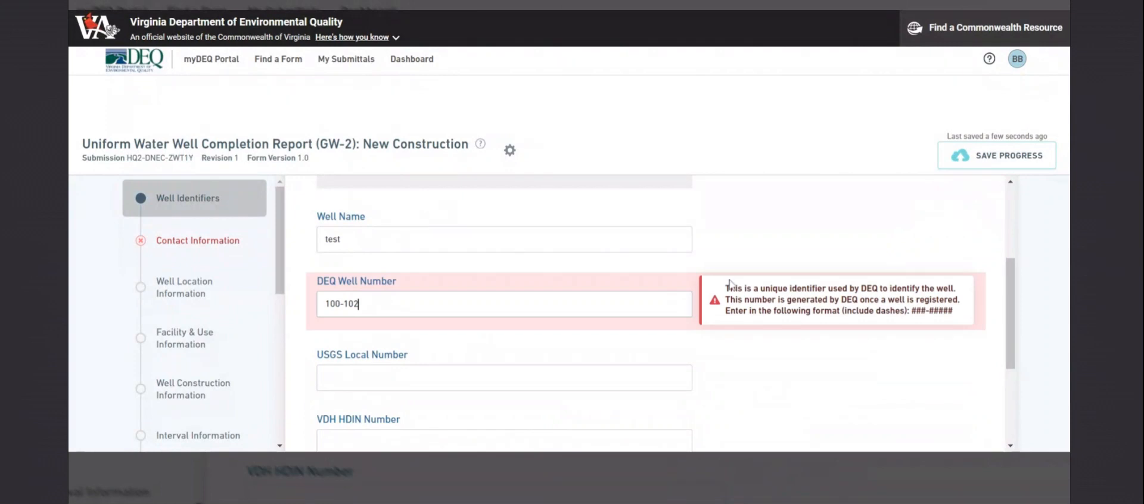
mouse_move(730, 285)
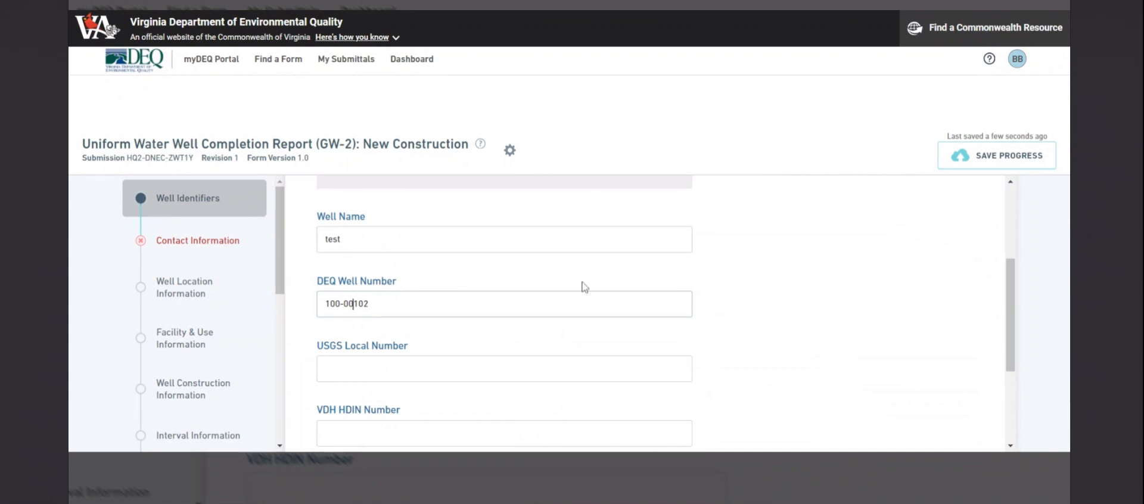
click(197, 239)
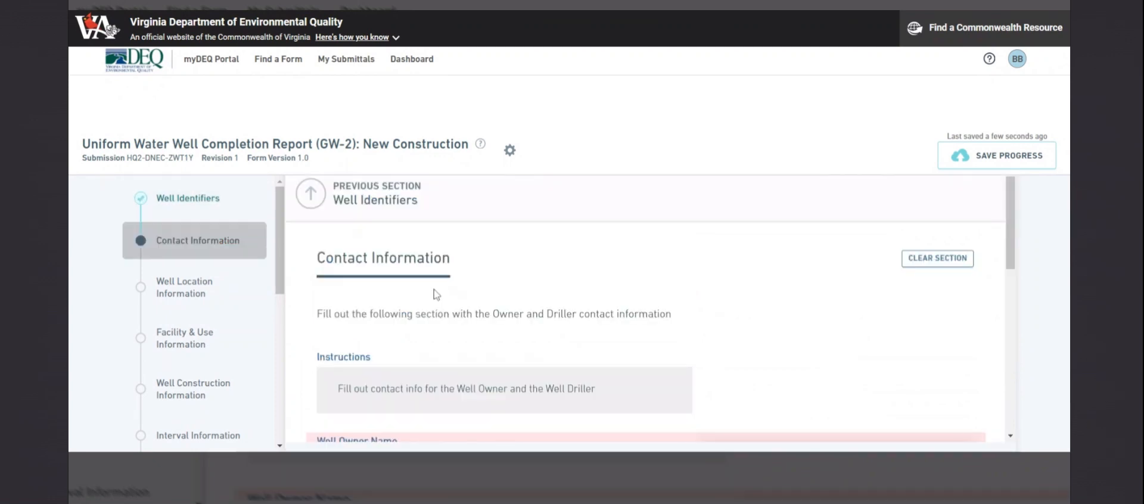
Fill the contact fields, choose a lat/long format, and set the well as an Observation/Monitoring Well for geothermal use
text(1)
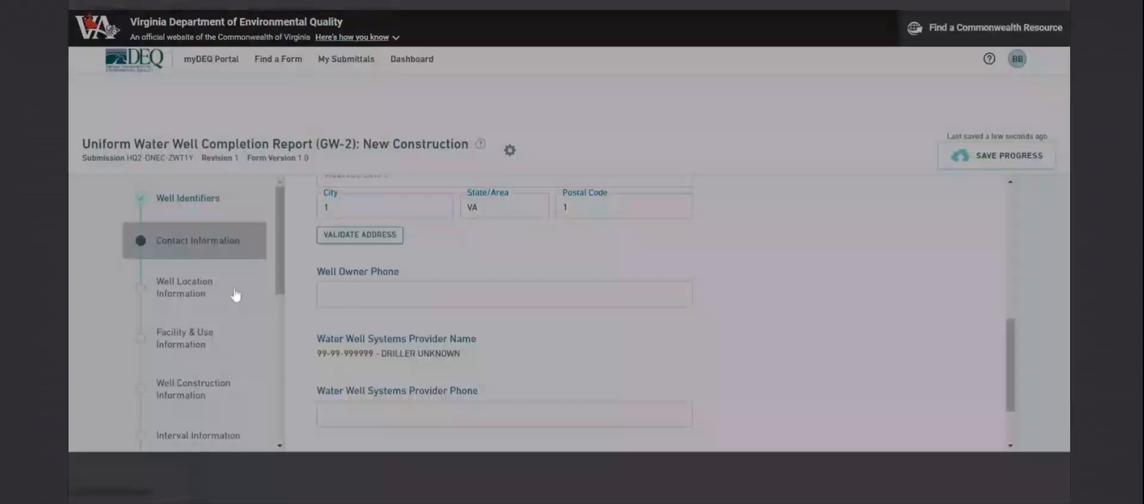
click(185, 287)
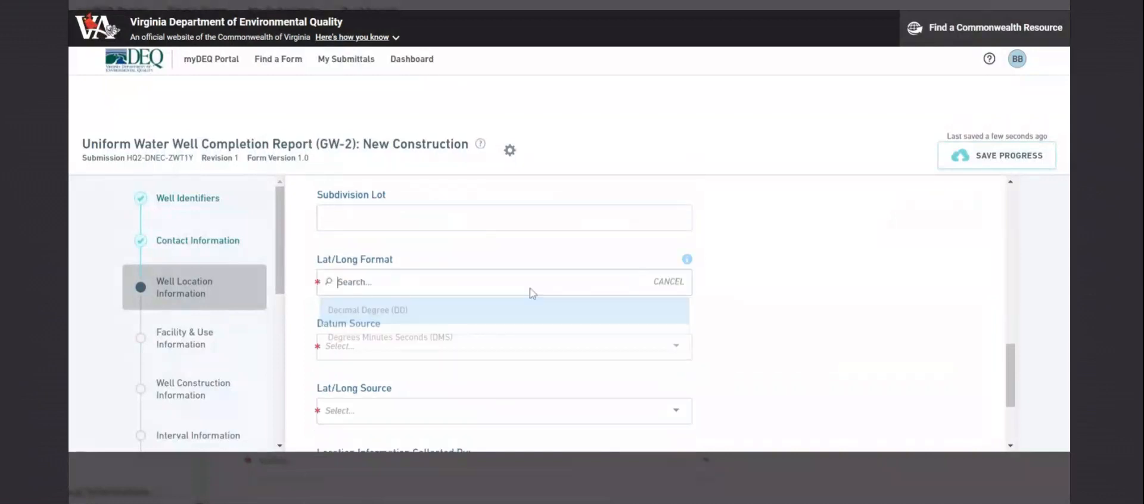
click(367, 309)
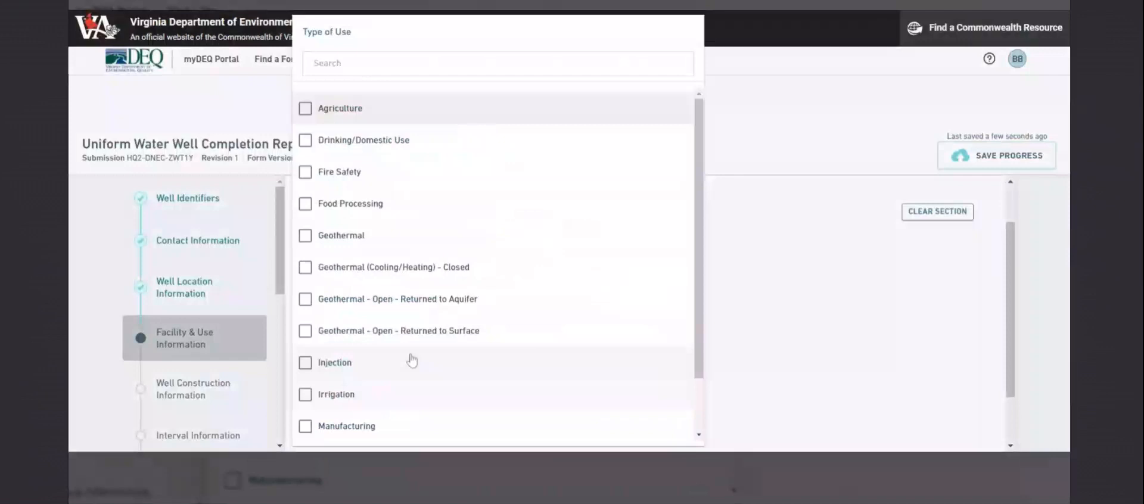
click(397, 330)
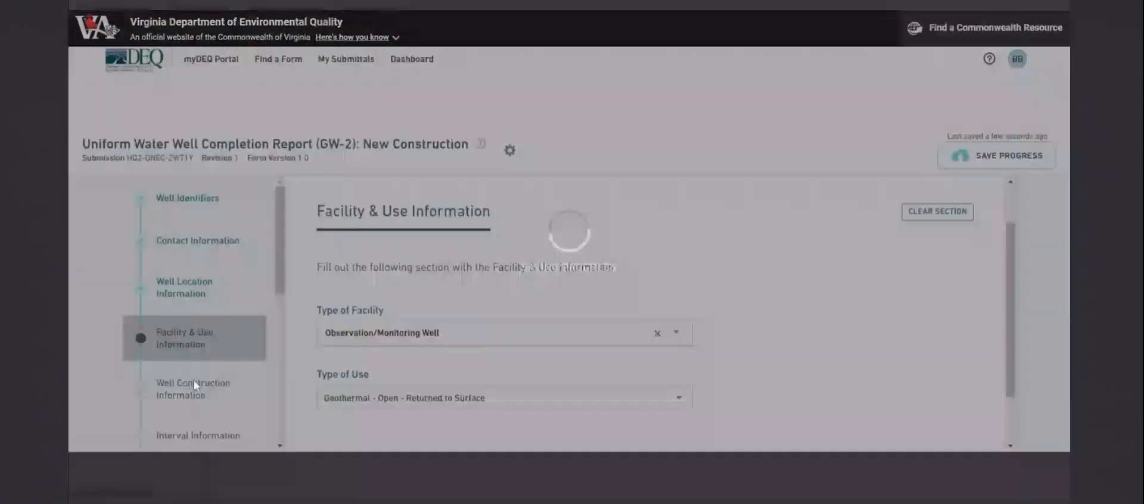
click(193, 388)
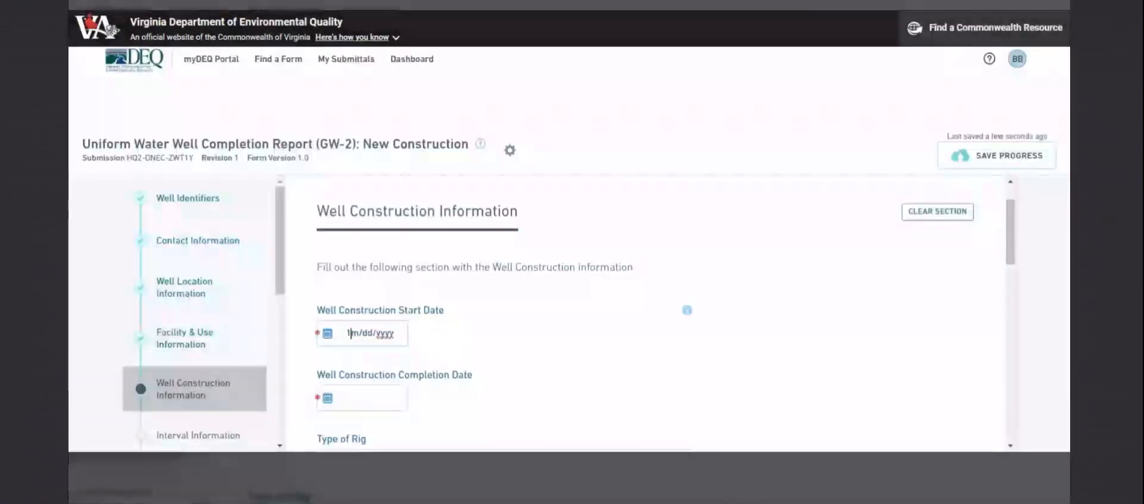
Enter start date 02/26/2024, completion date 03/28/2024, a rig type and well depth 1.00 feet
text(02/26/2024)
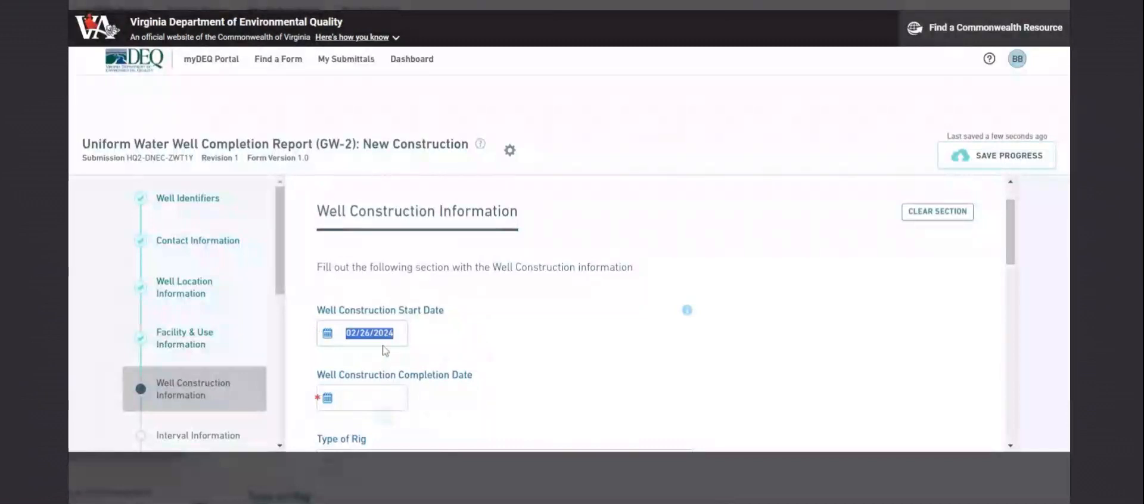
click(327, 398)
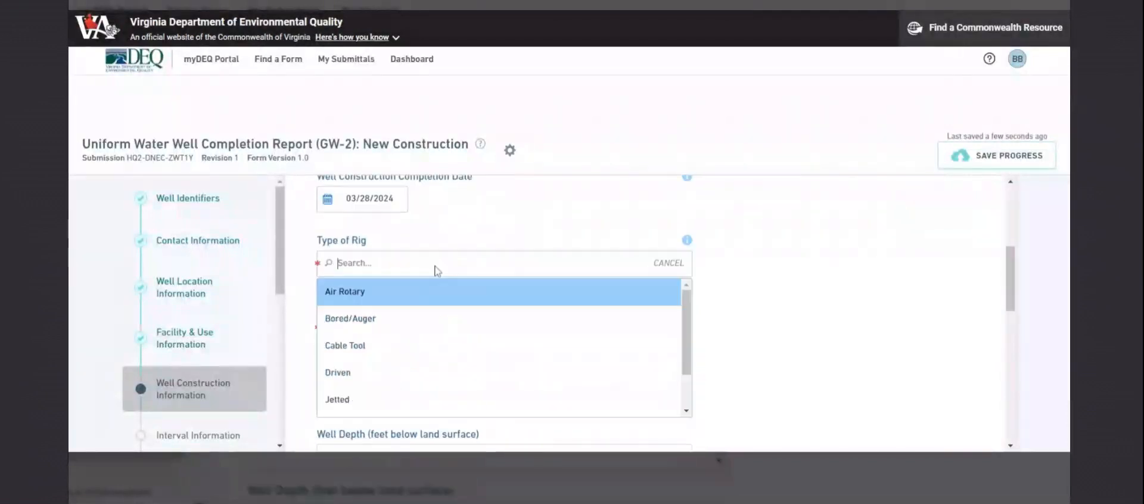
click(344, 291)
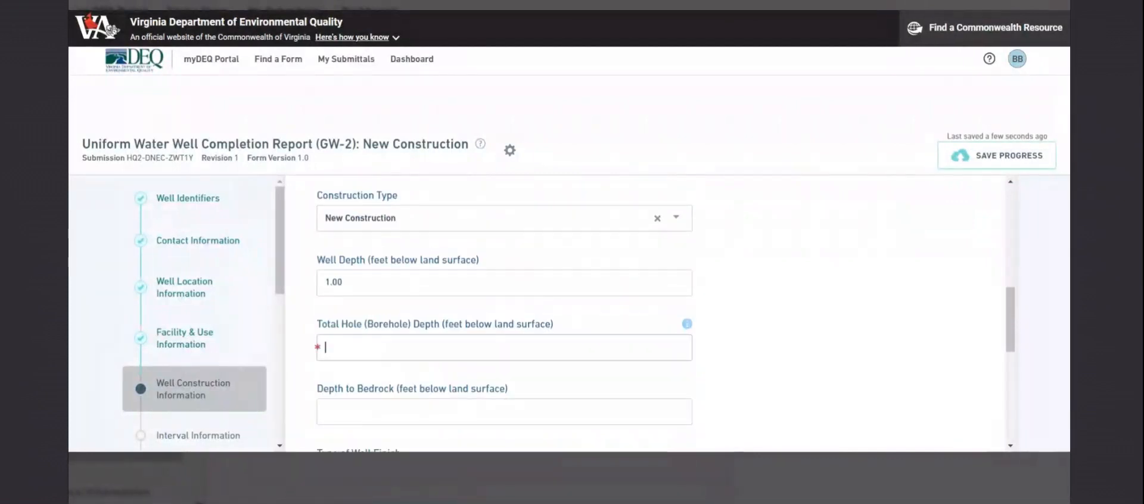
scroll(down, 3)
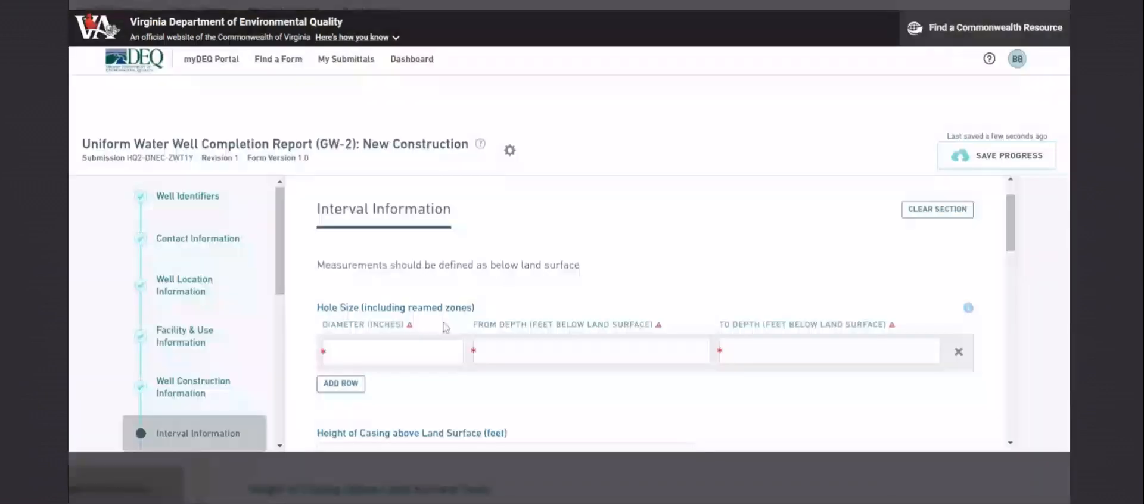
Finish the remaining sections through Attachment Details and advance to the report's Review step
text(1)
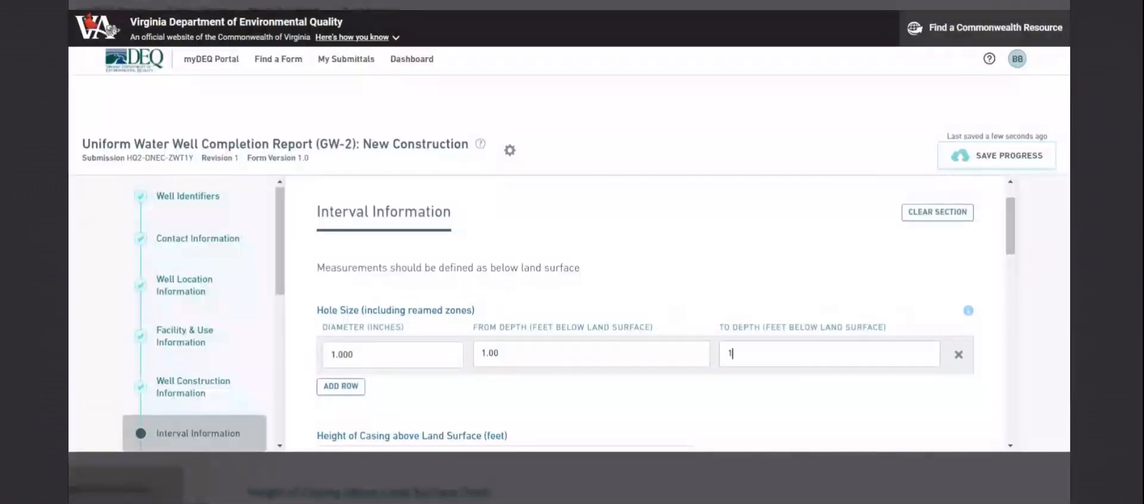
scroll(down, 3)
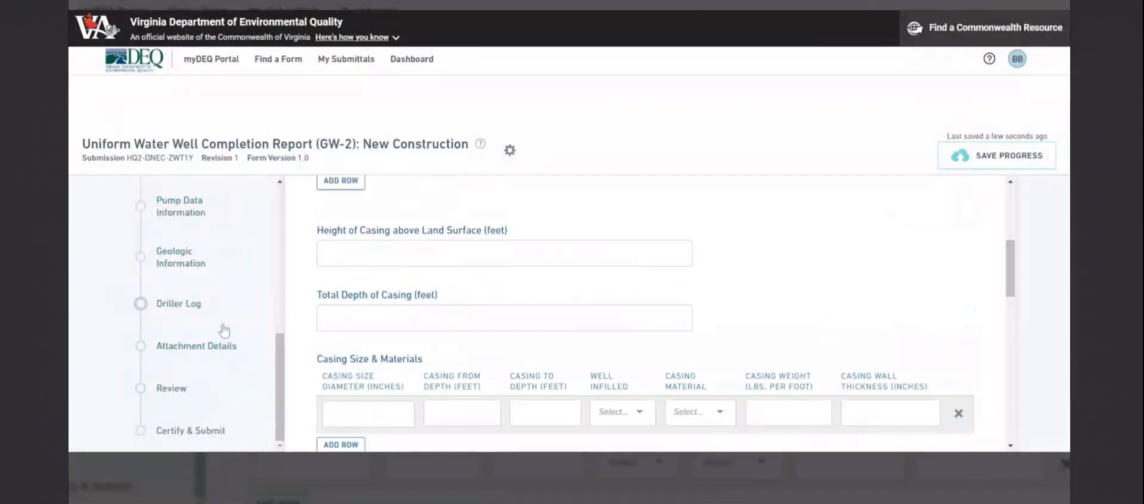
click(197, 345)
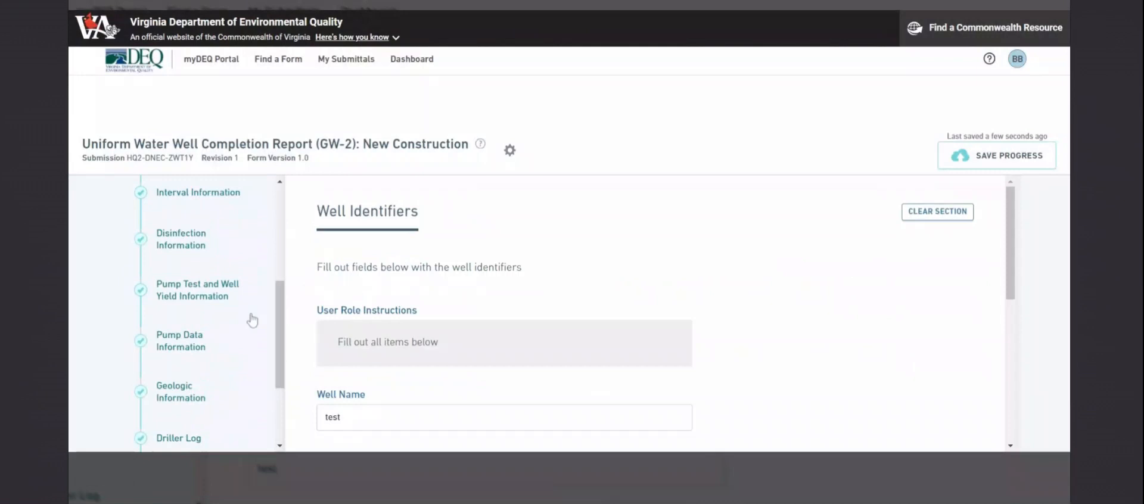
scroll(down, 3)
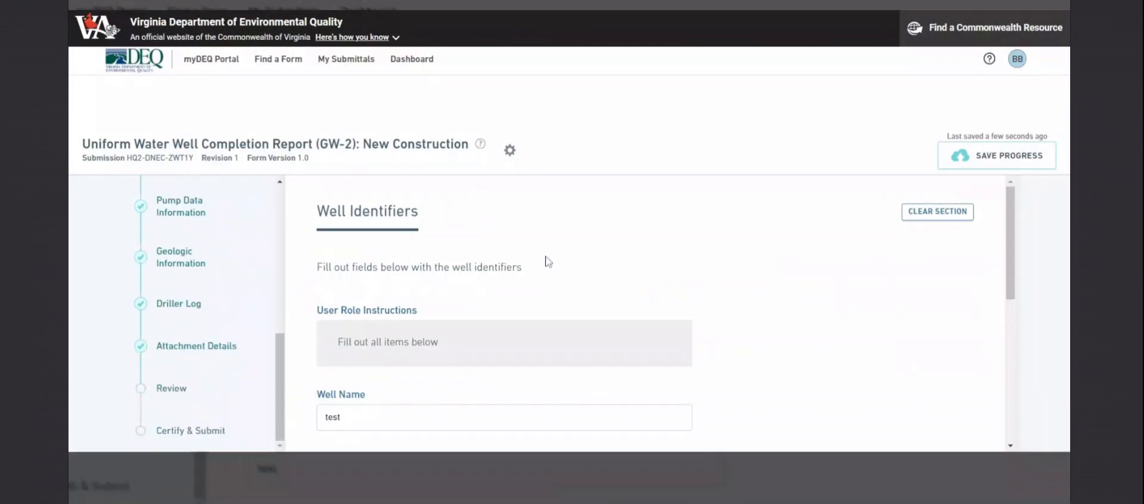
mouse_move(547, 258)
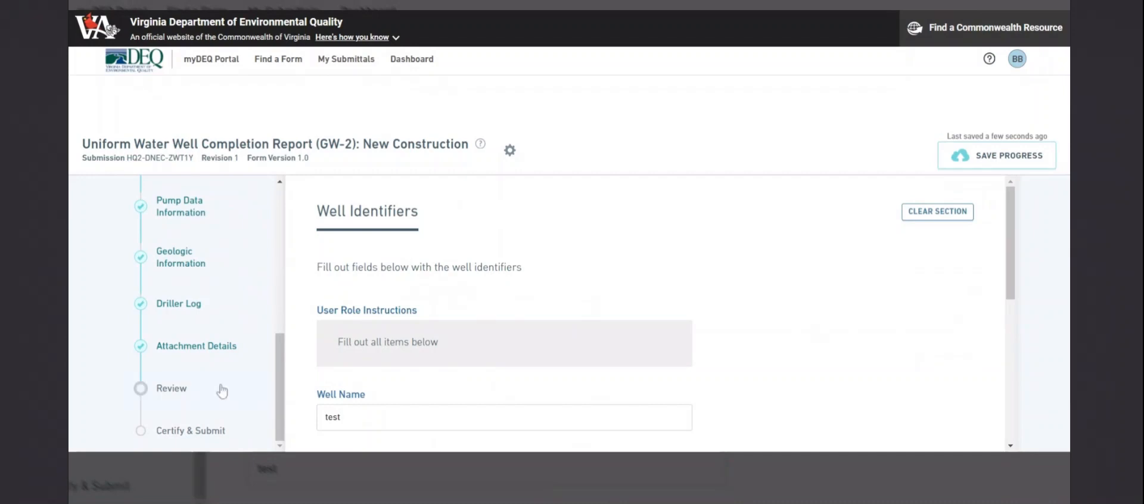
click(172, 388)
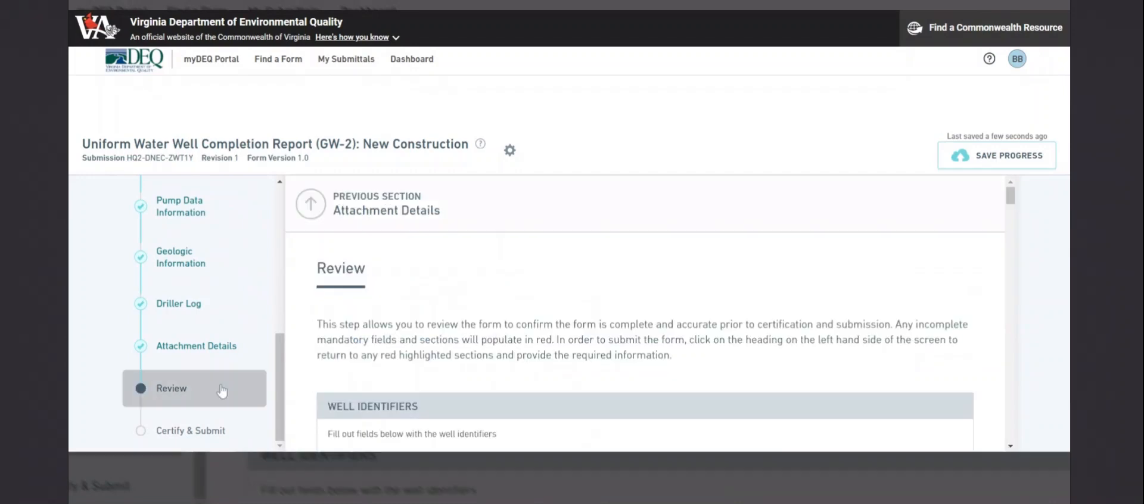
scroll(down, 3)
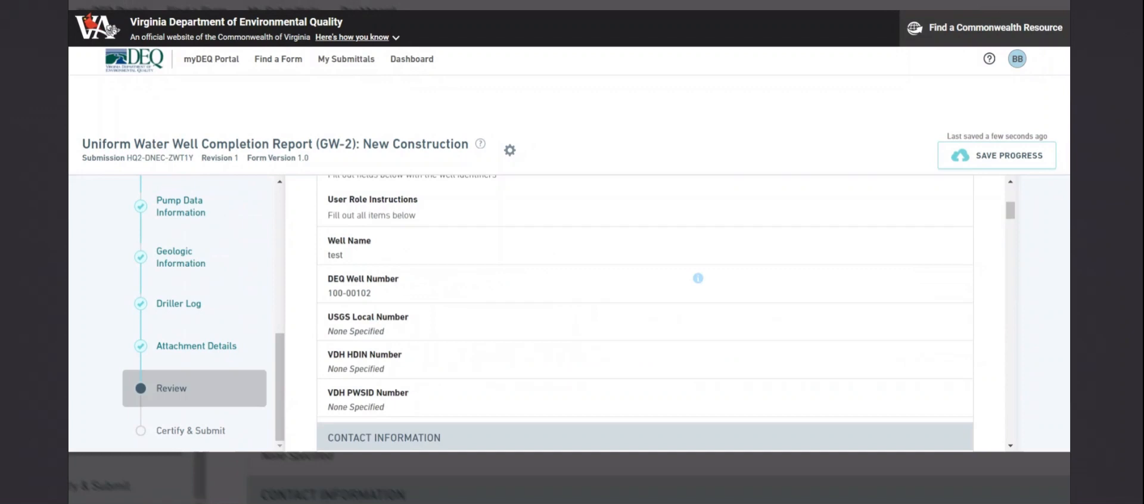
scroll(down, 3)
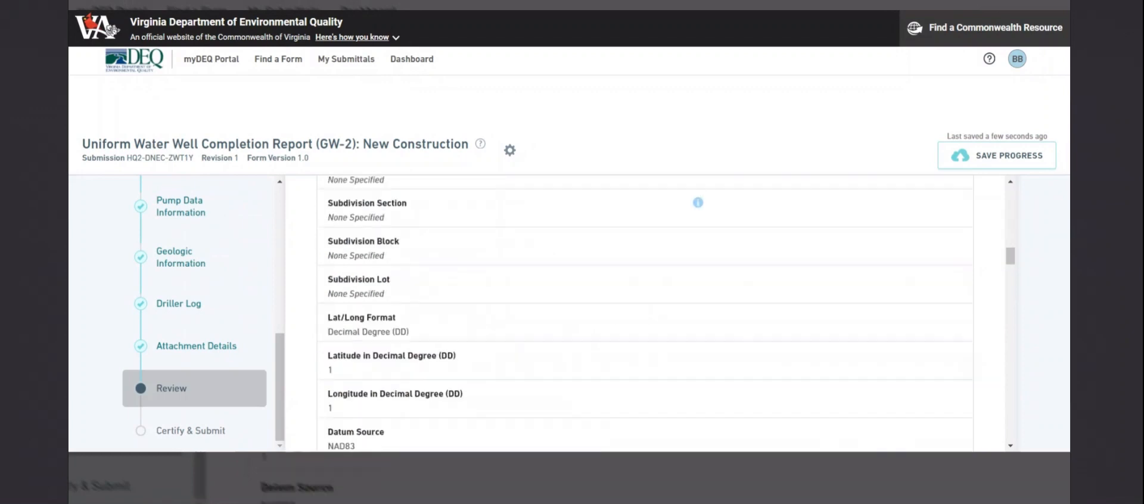
scroll(down, 3)
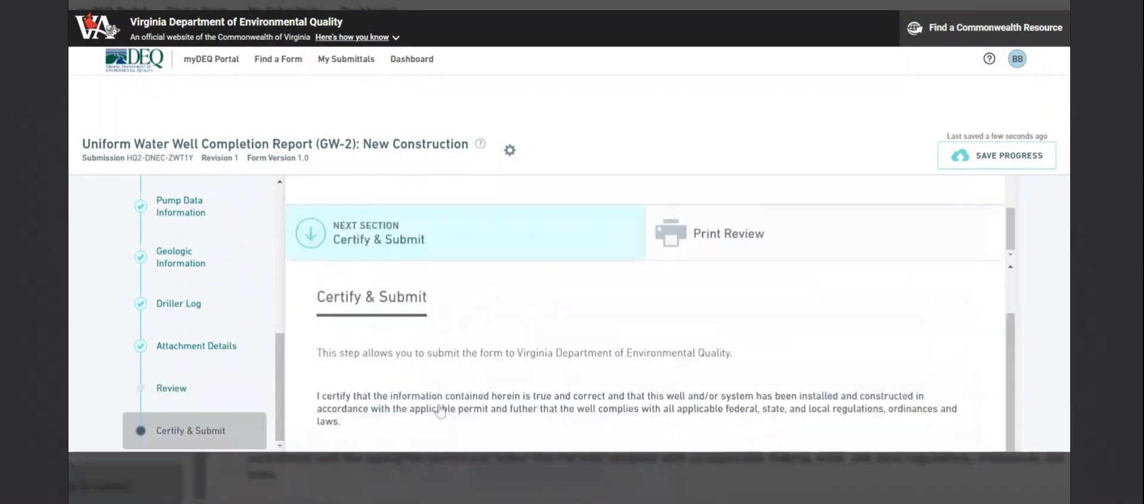
scroll(down, 3)
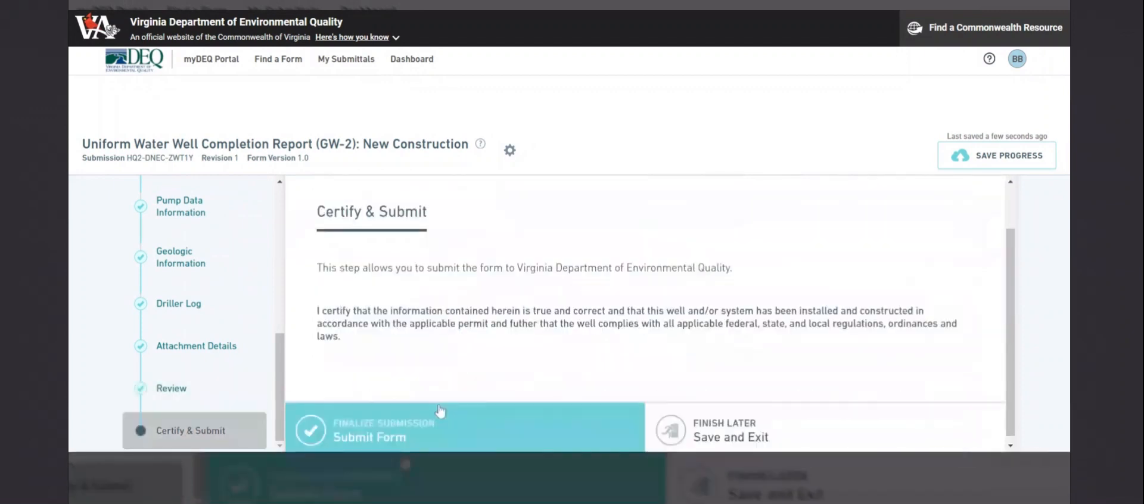
click(368, 432)
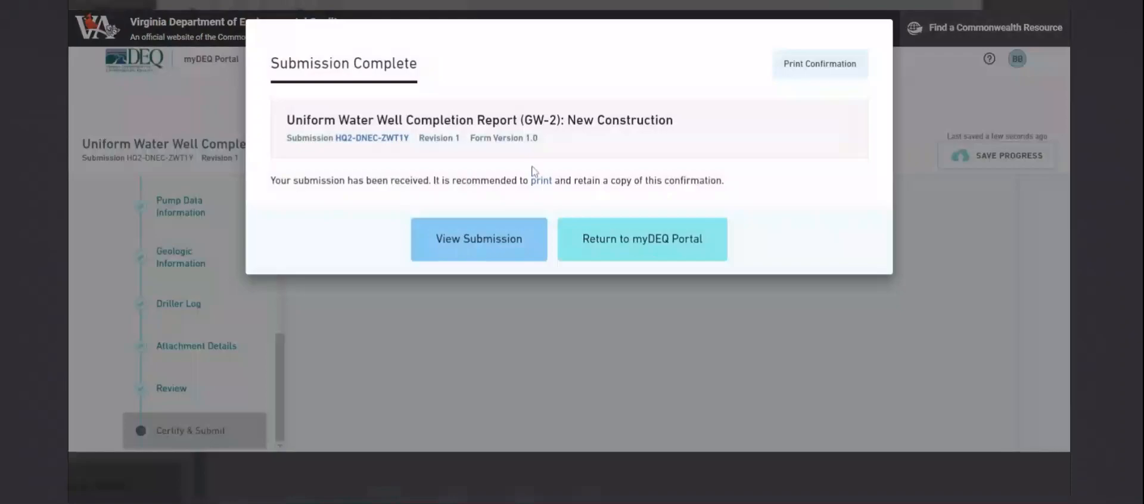
View the new submission's overview showing it still submitting, then return to the portal home
click(478, 238)
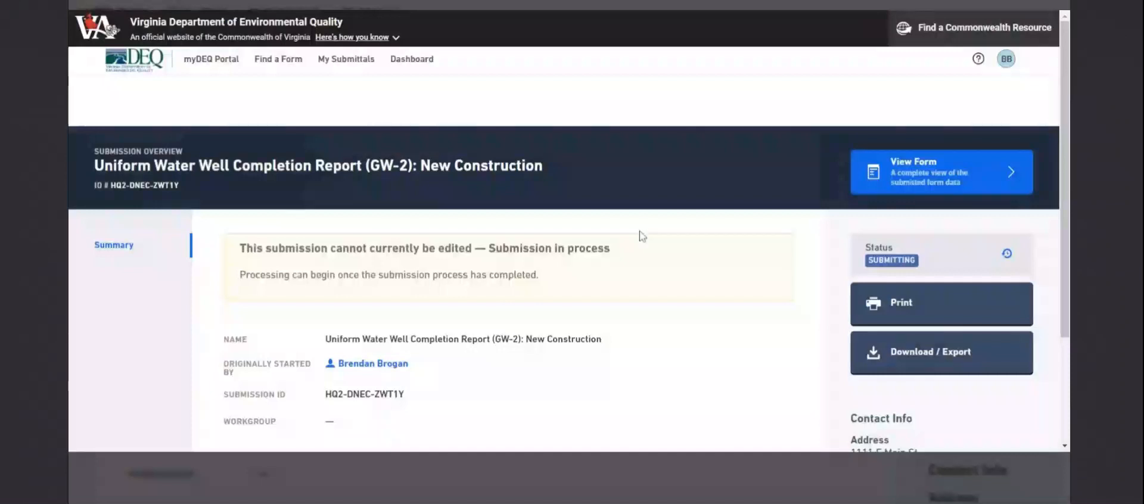
mouse_move(898, 283)
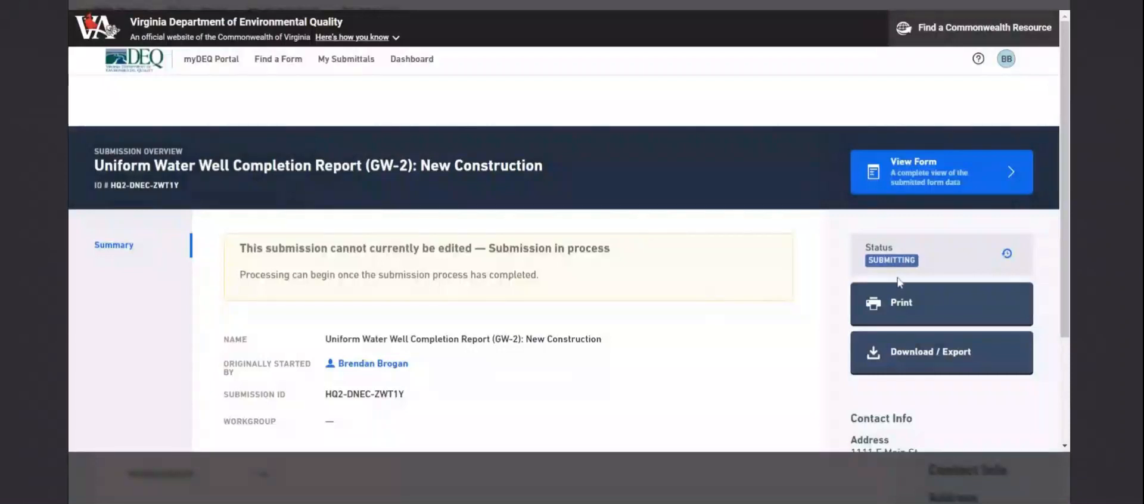
mouse_move(912, 354)
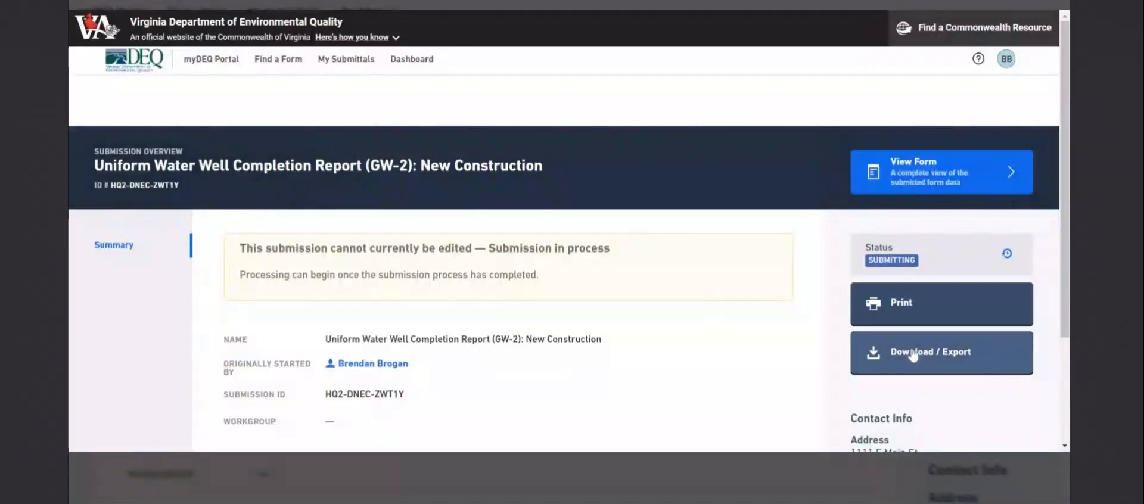
mouse_move(775, 350)
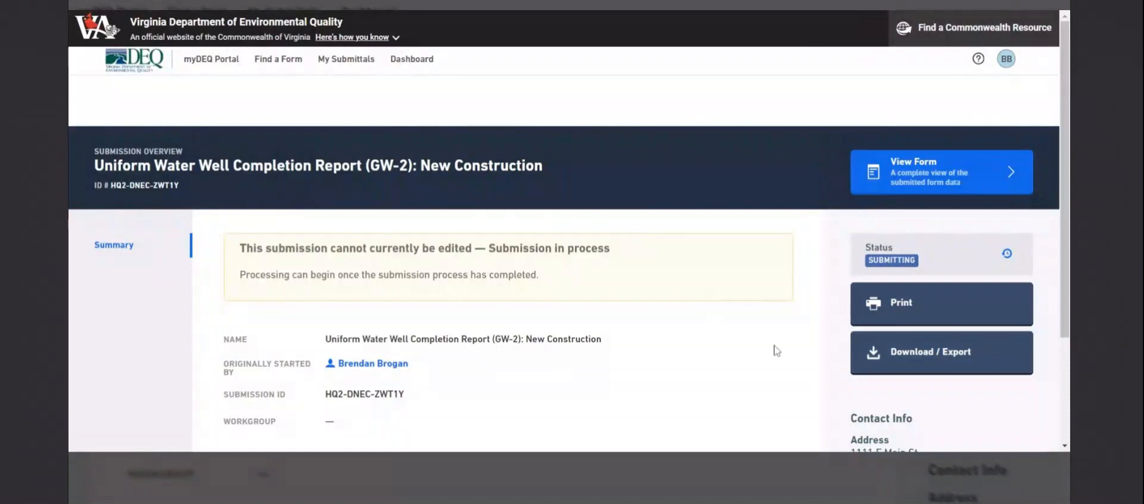
mouse_move(177, 71)
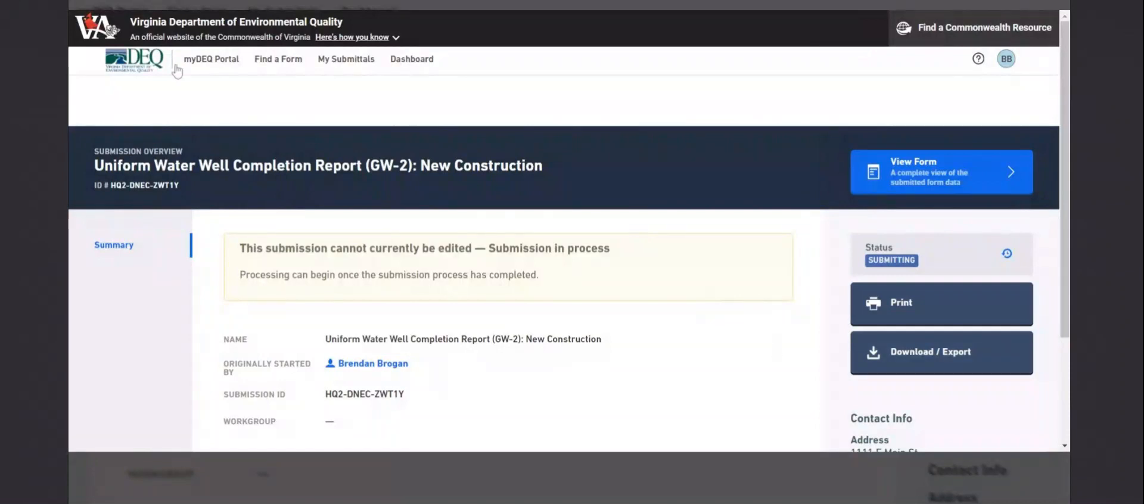
click(212, 60)
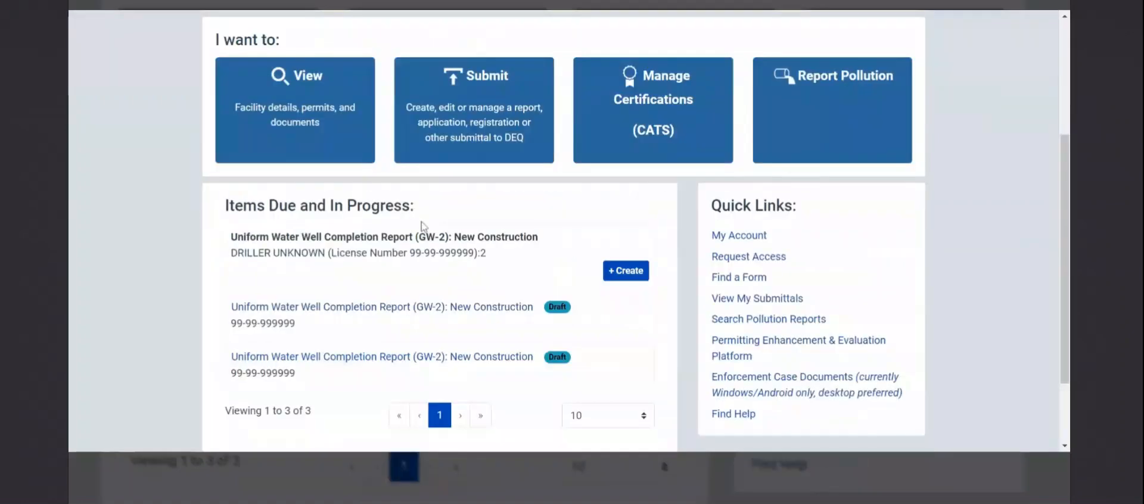
Open View My Submittals from the home page Quick Links
scroll(down, 3)
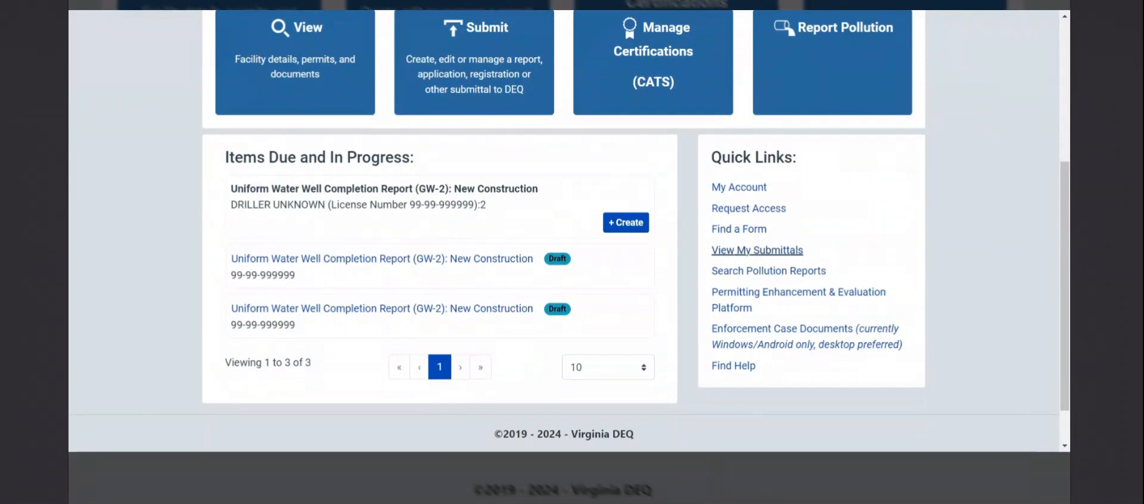
click(756, 249)
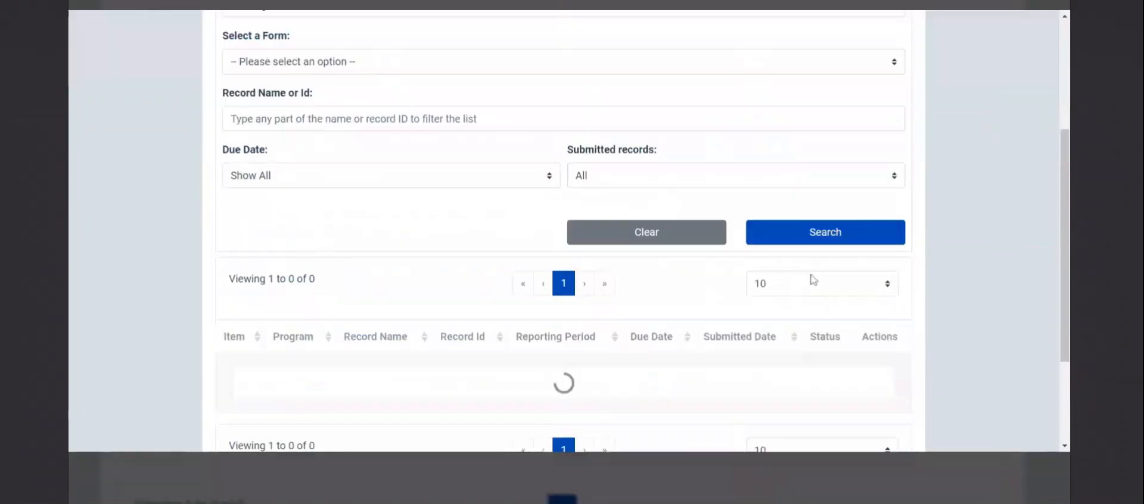
click(825, 233)
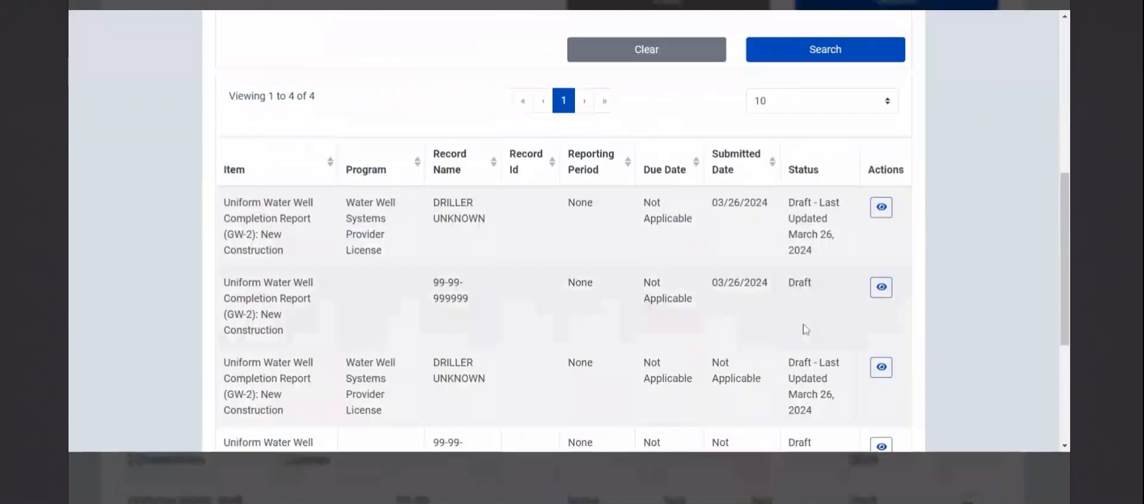
scroll(down, 3)
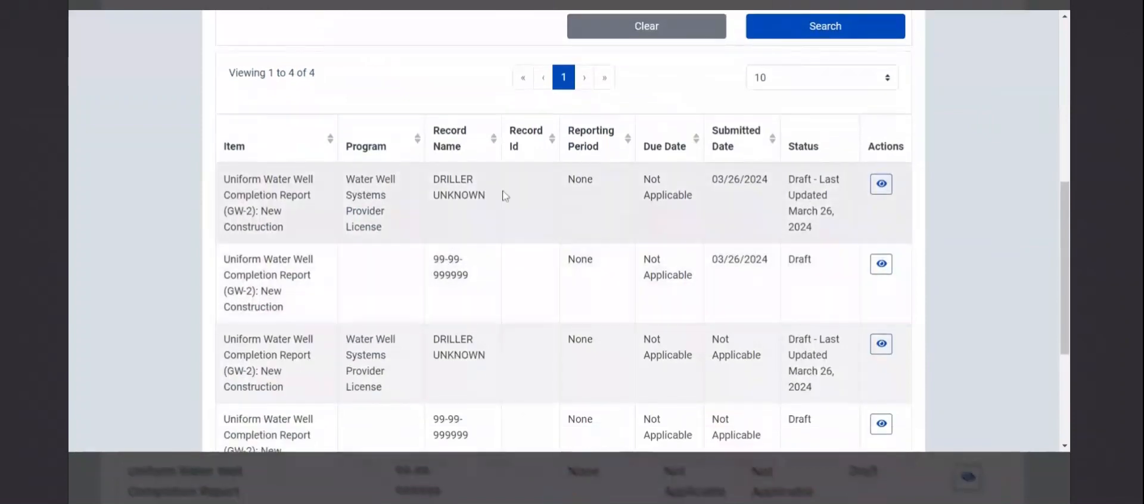
mouse_move(880, 184)
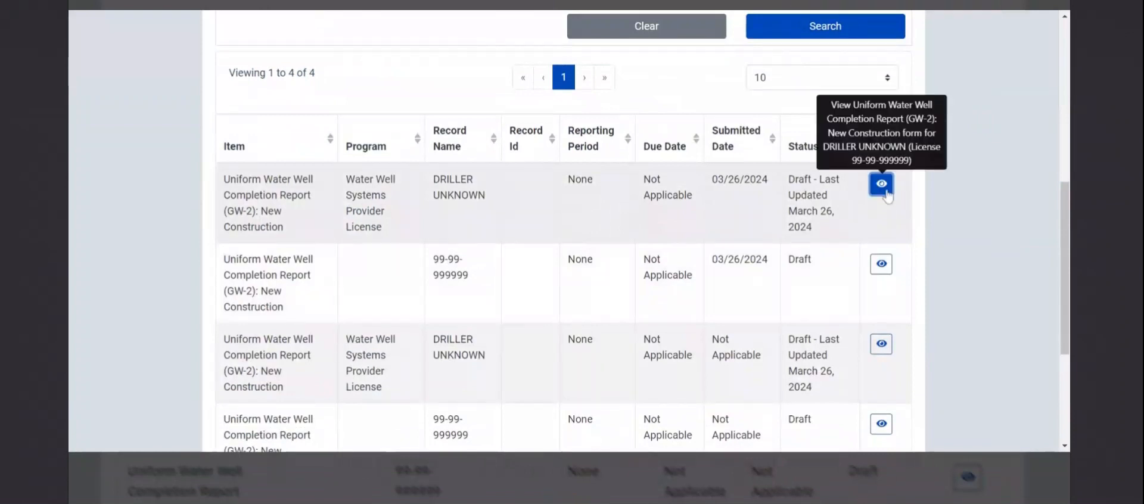
click(881, 183)
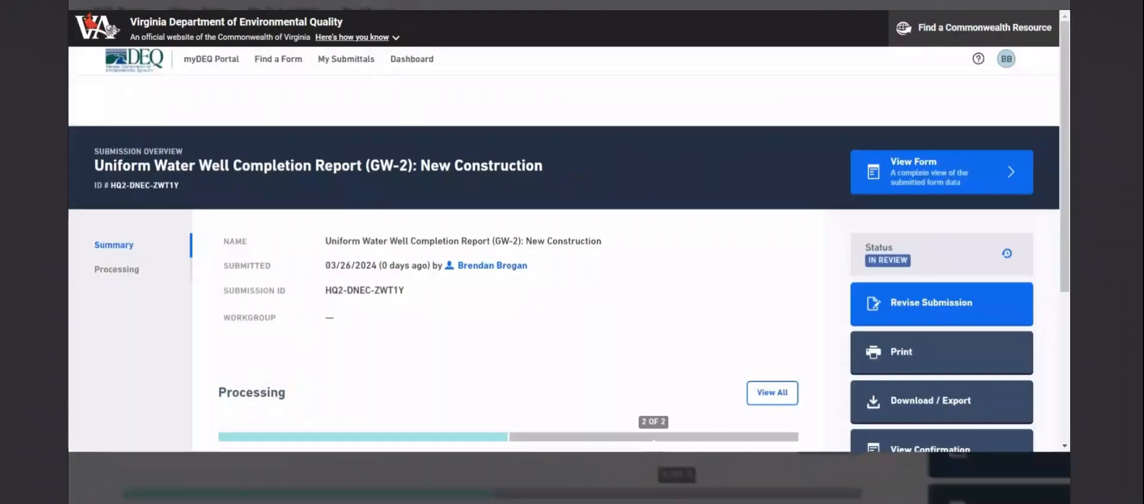
mouse_move(952, 247)
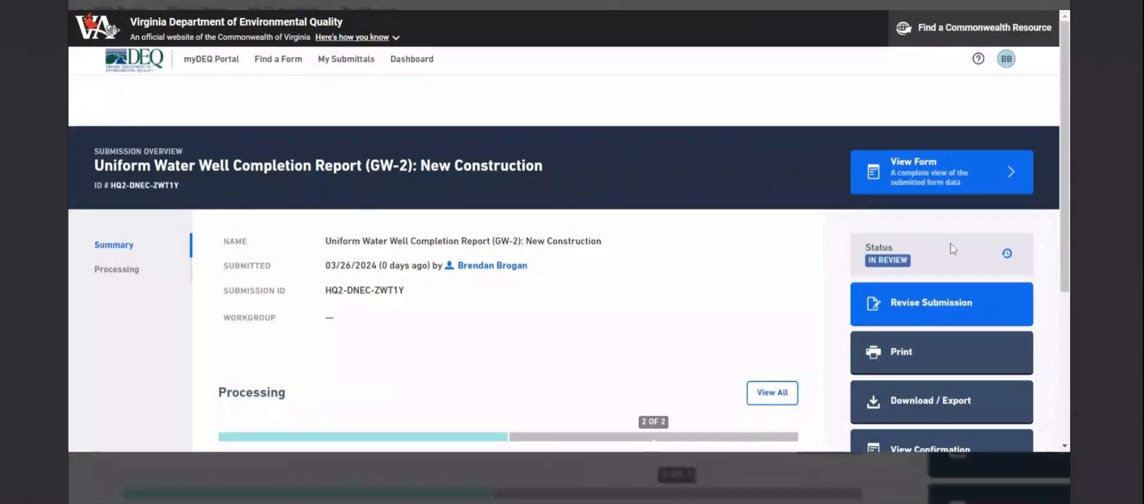
Revise submission HQ2-DNEC-ZWT1Y so Revision 2 opens for editing at Well Identifiers
scroll(down, 3)
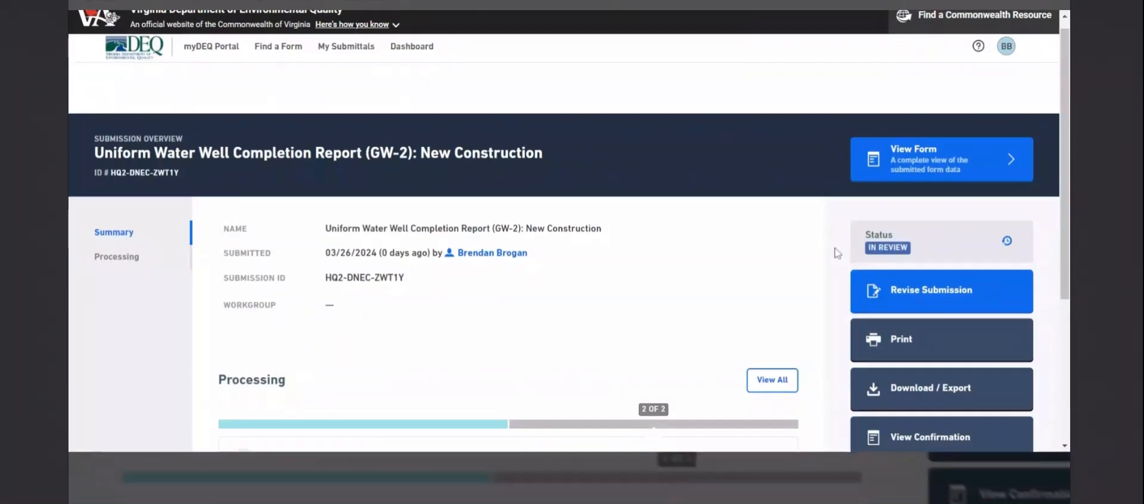
scroll(down, 3)
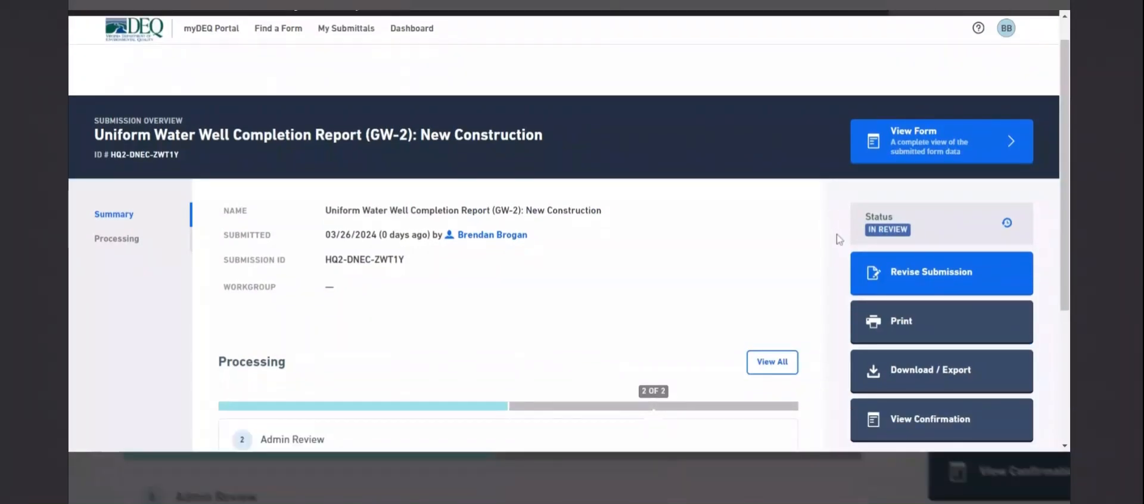
mouse_move(921, 272)
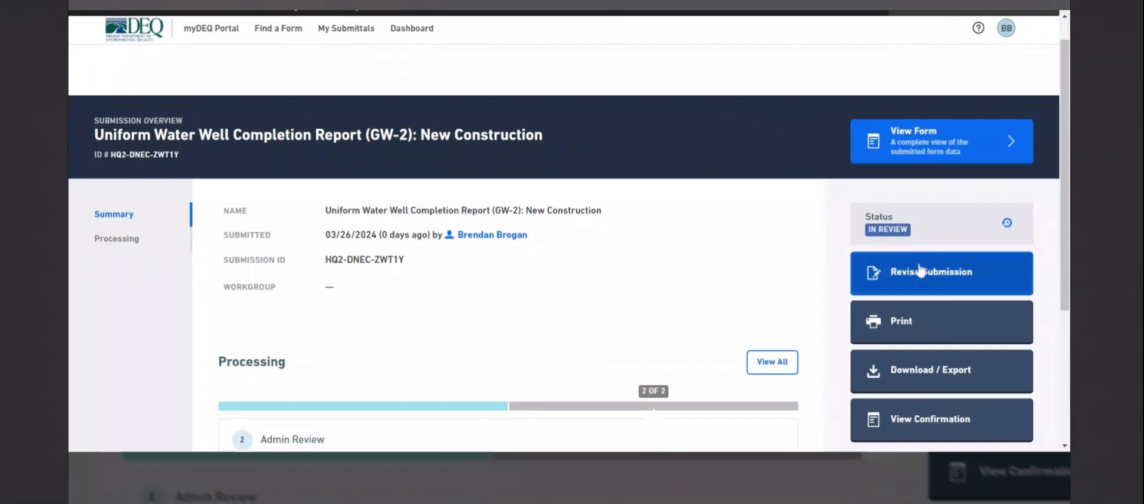
click(940, 272)
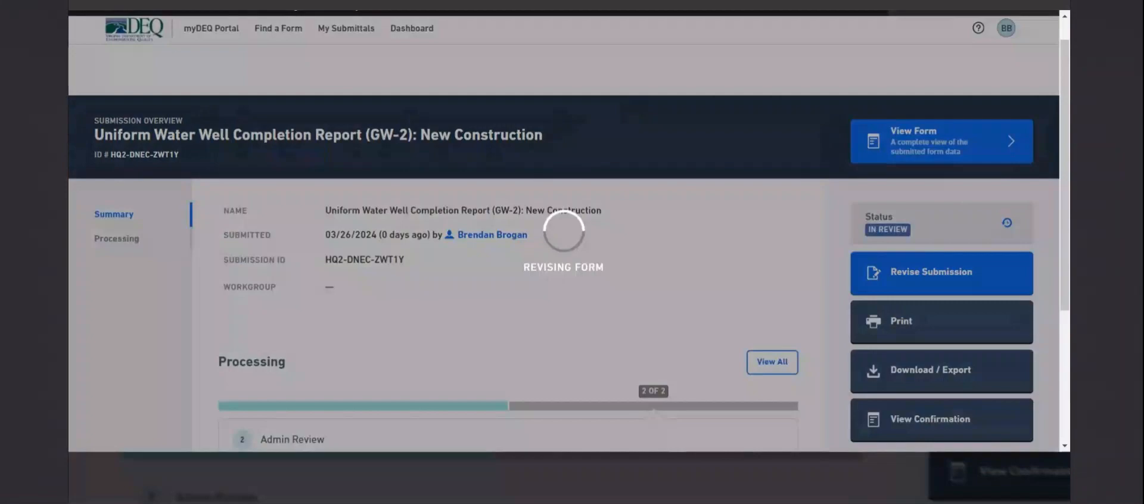
click(940, 273)
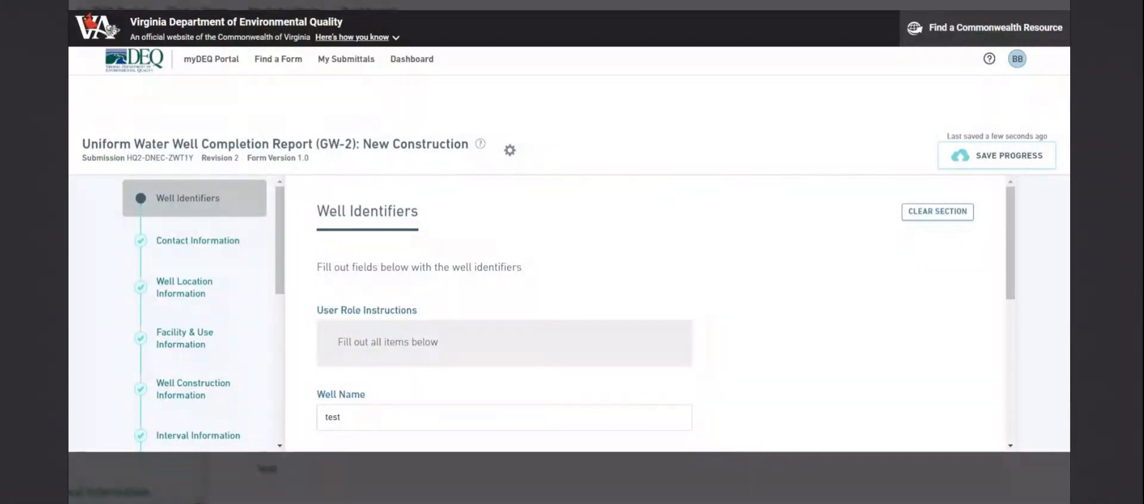
mouse_move(701, 14)
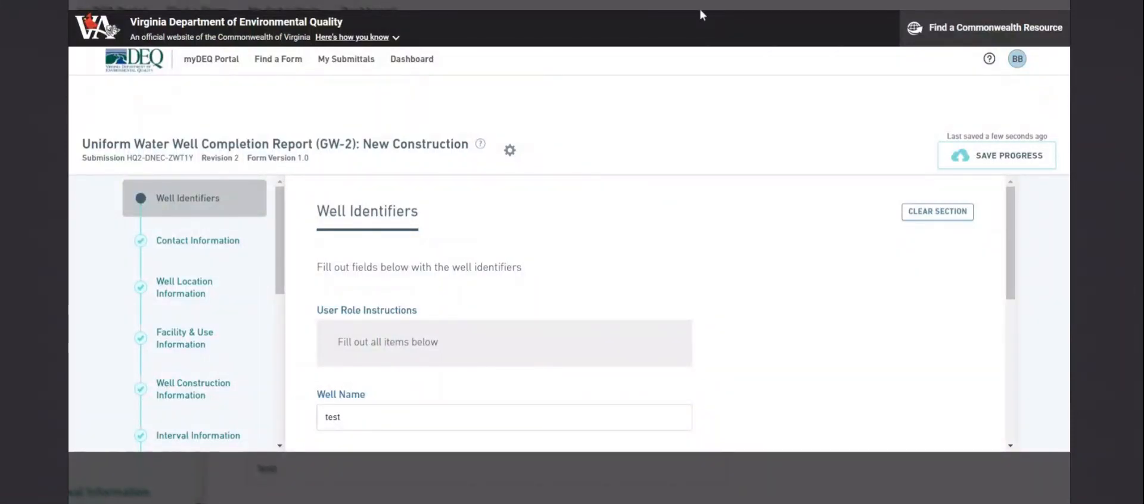